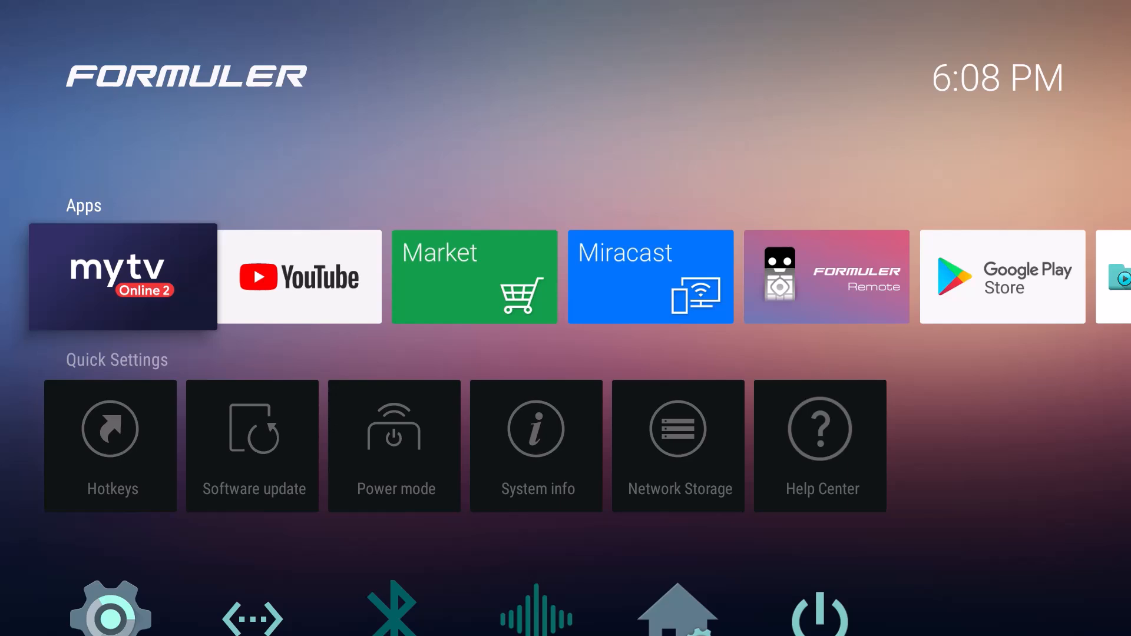
Open the device Settings panel from the Formuler home screen
scroll(down, 3)
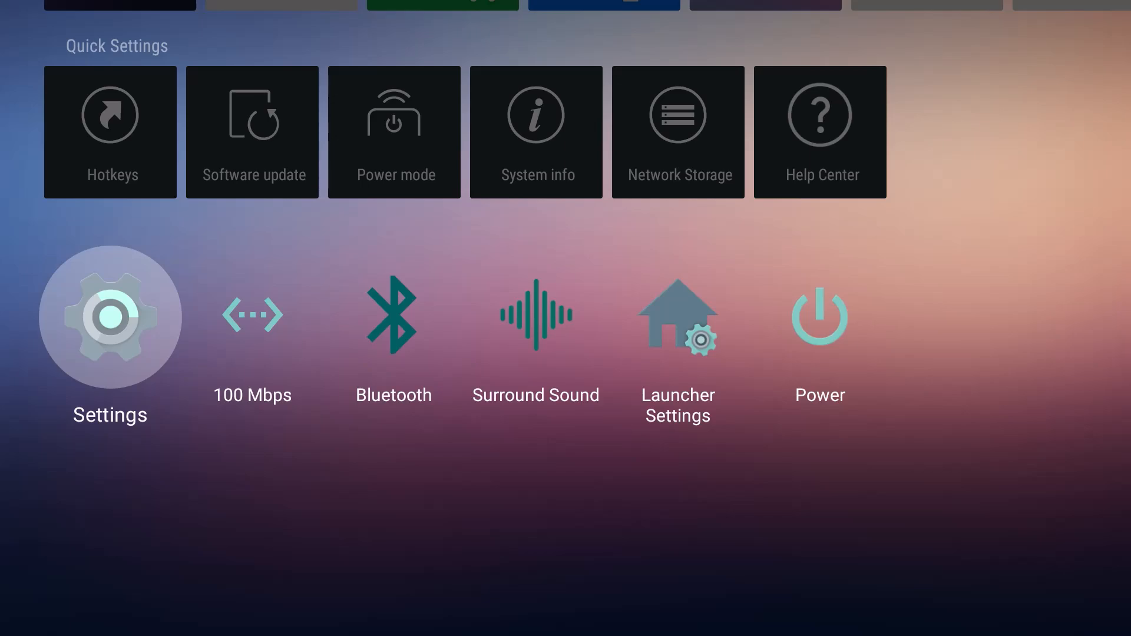
click(110, 316)
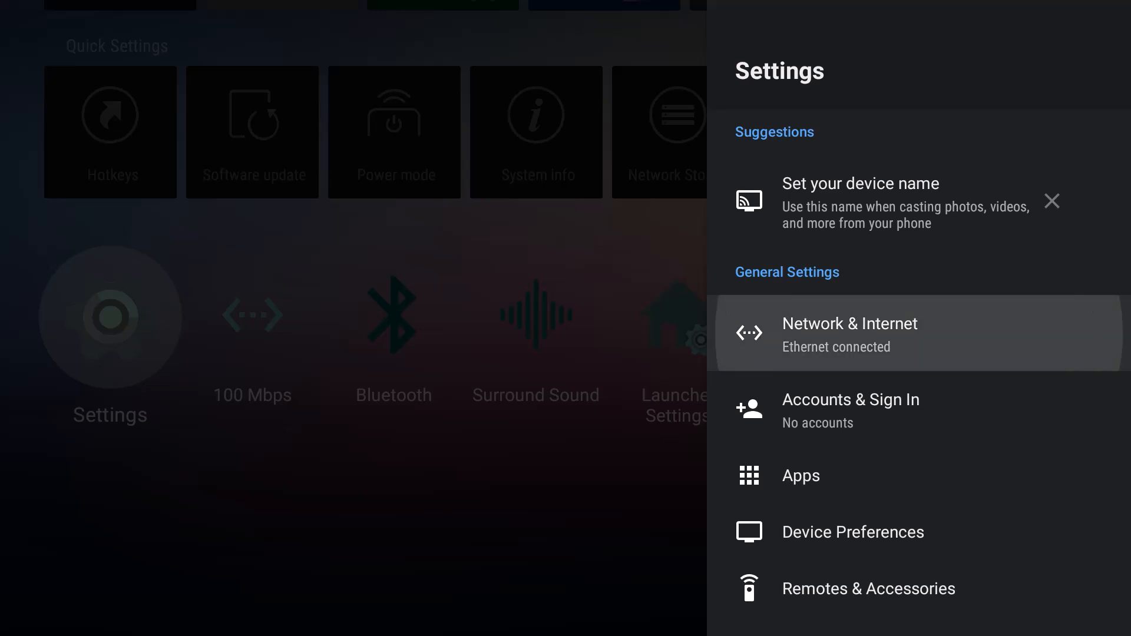
Open Network & Internet and review the Ethernet connection and advanced options
click(849, 334)
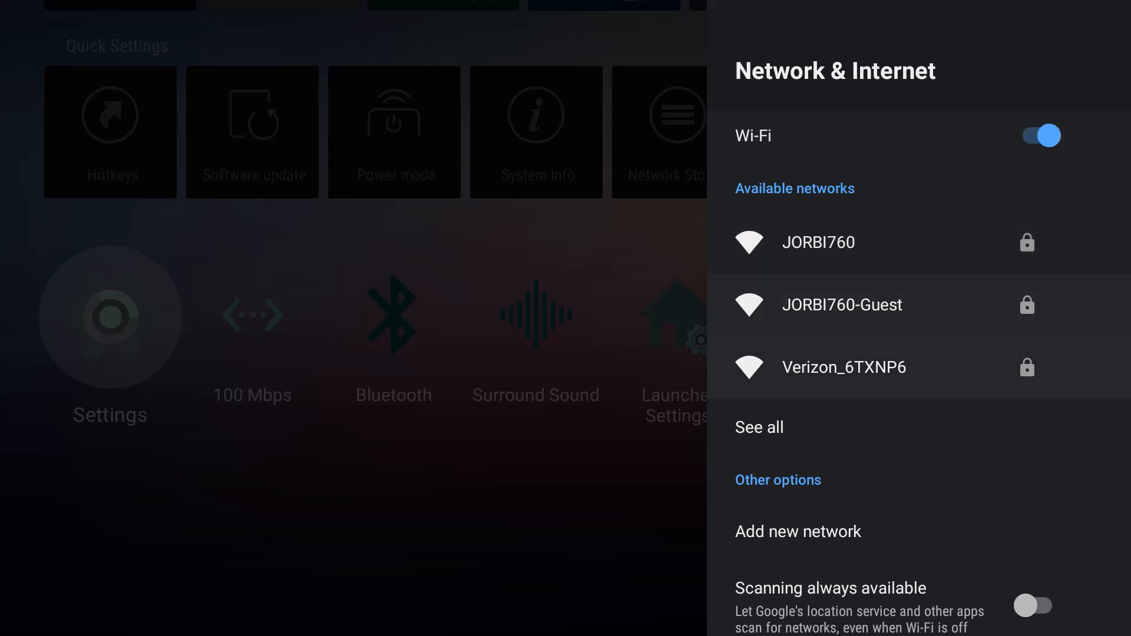
scroll(down, 3)
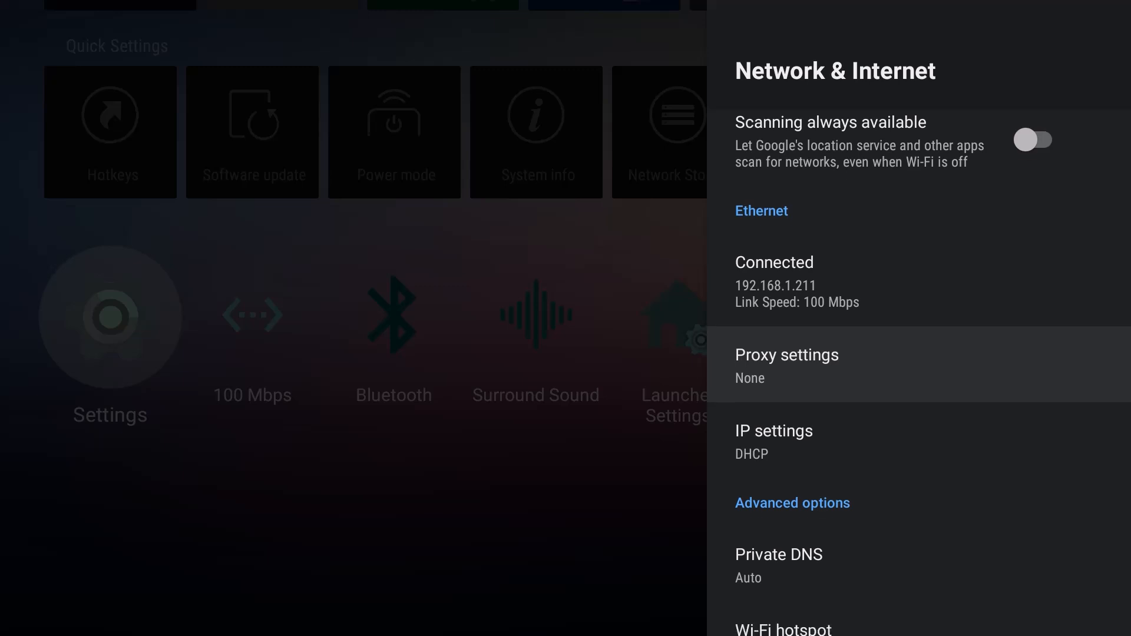
click(773, 431)
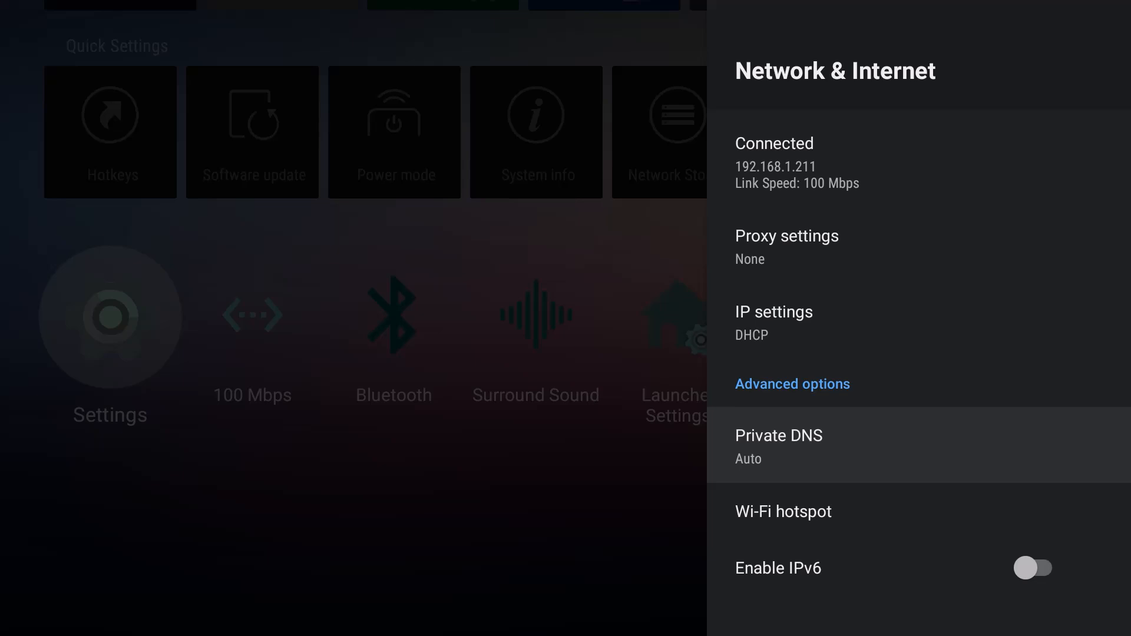
Set Private DNS to the provider hostname dns.quad9.net (Quad9)
click(779, 445)
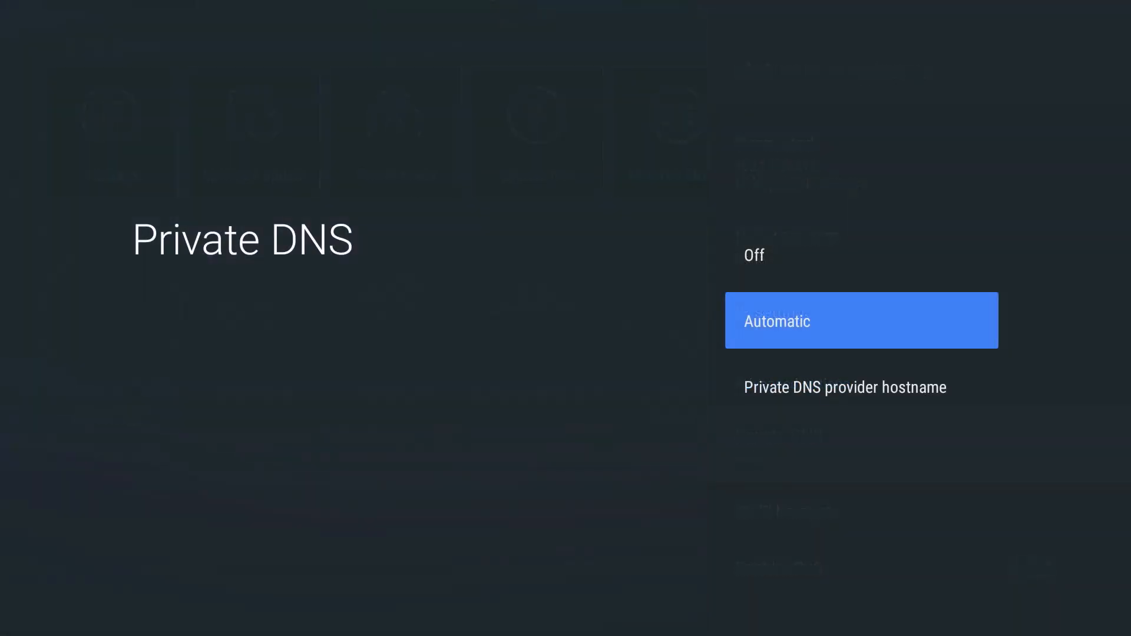
click(845, 386)
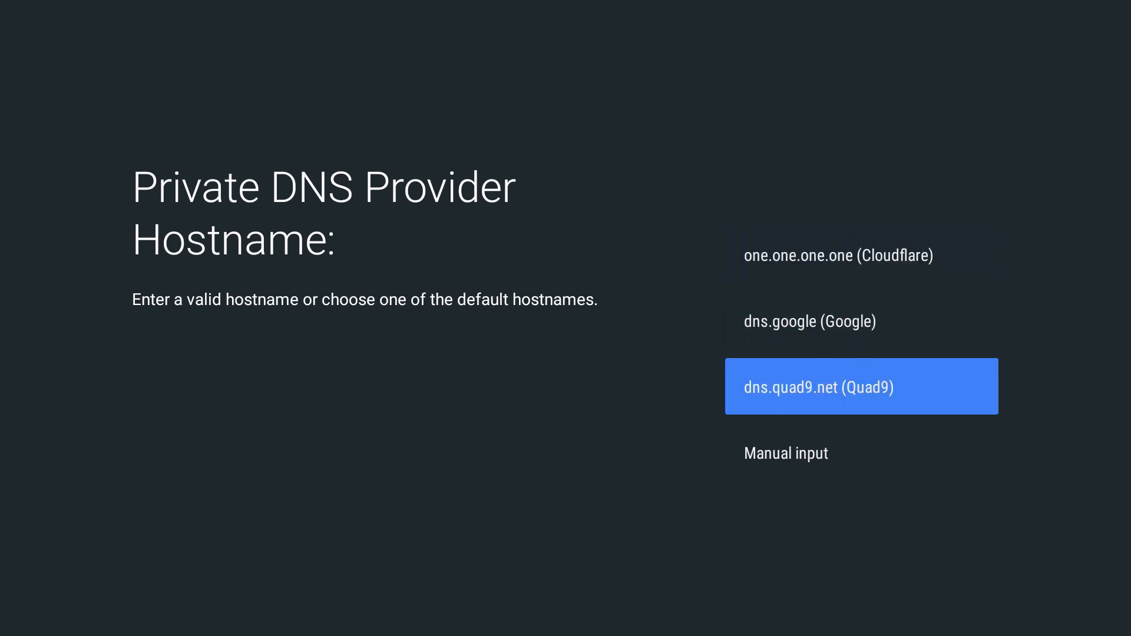
click(786, 453)
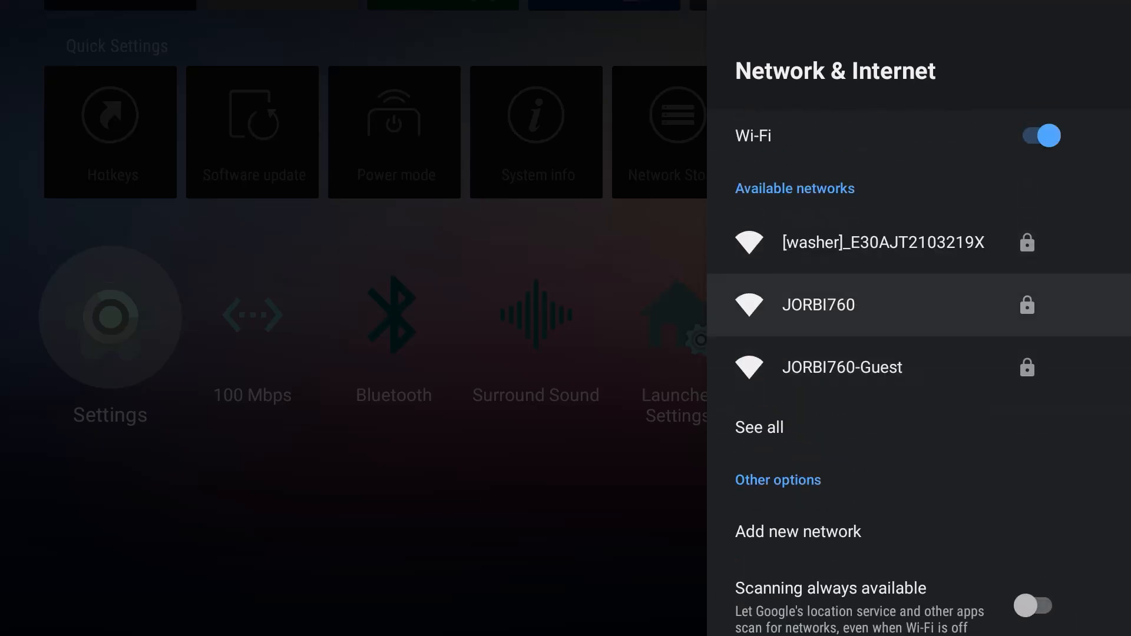
View the Z10's About page (model, Android 10, security patch, build) under Device Preferences
key(Back)
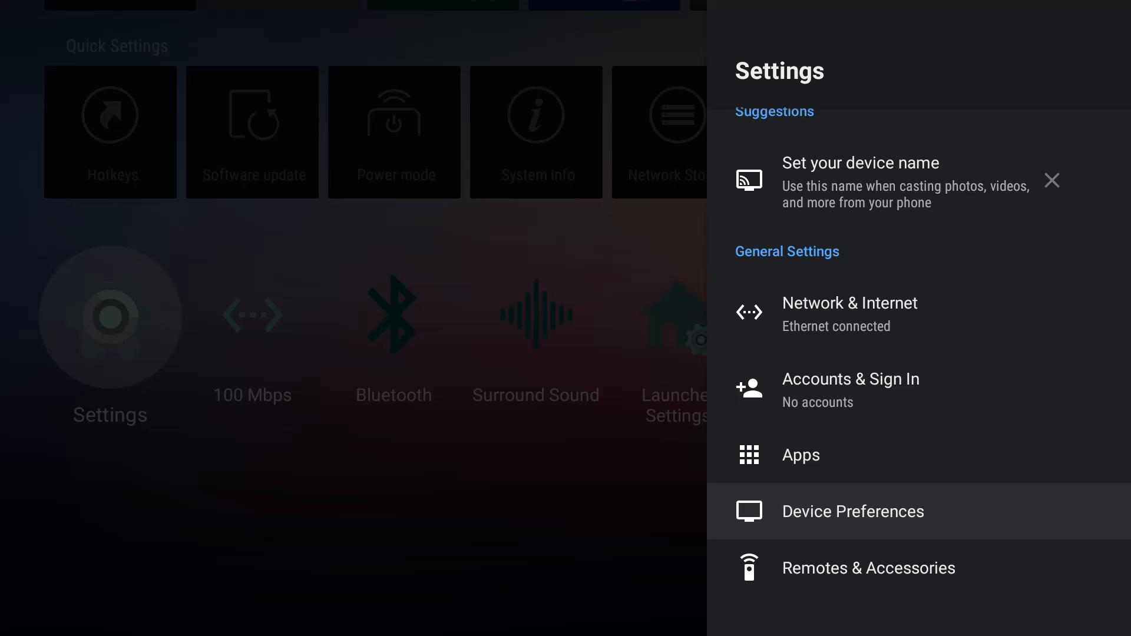
click(853, 511)
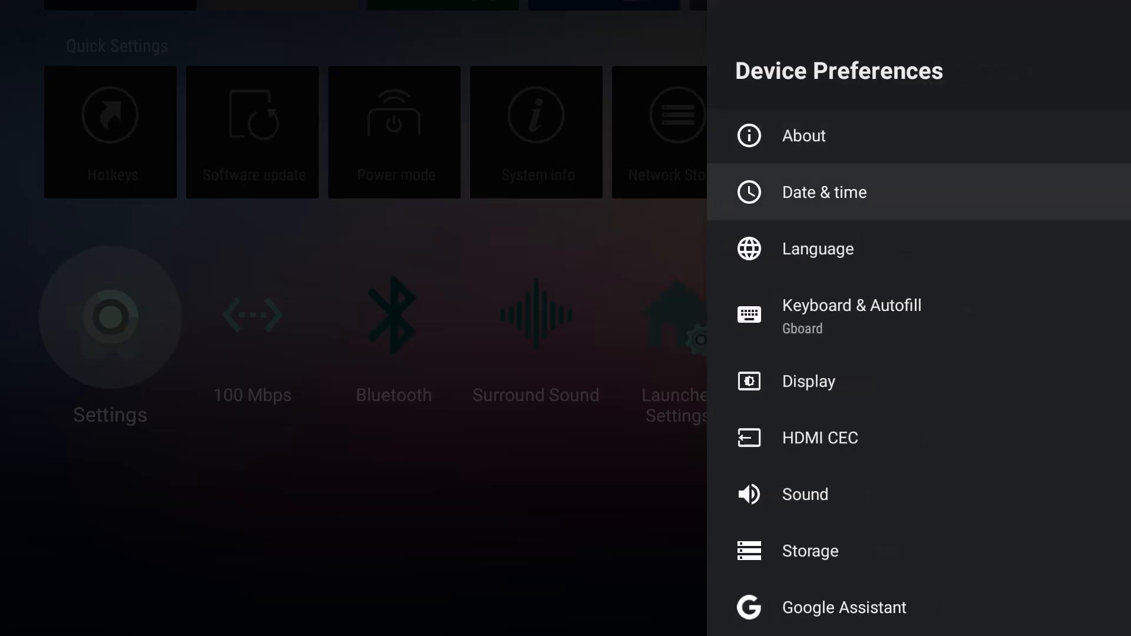
click(802, 135)
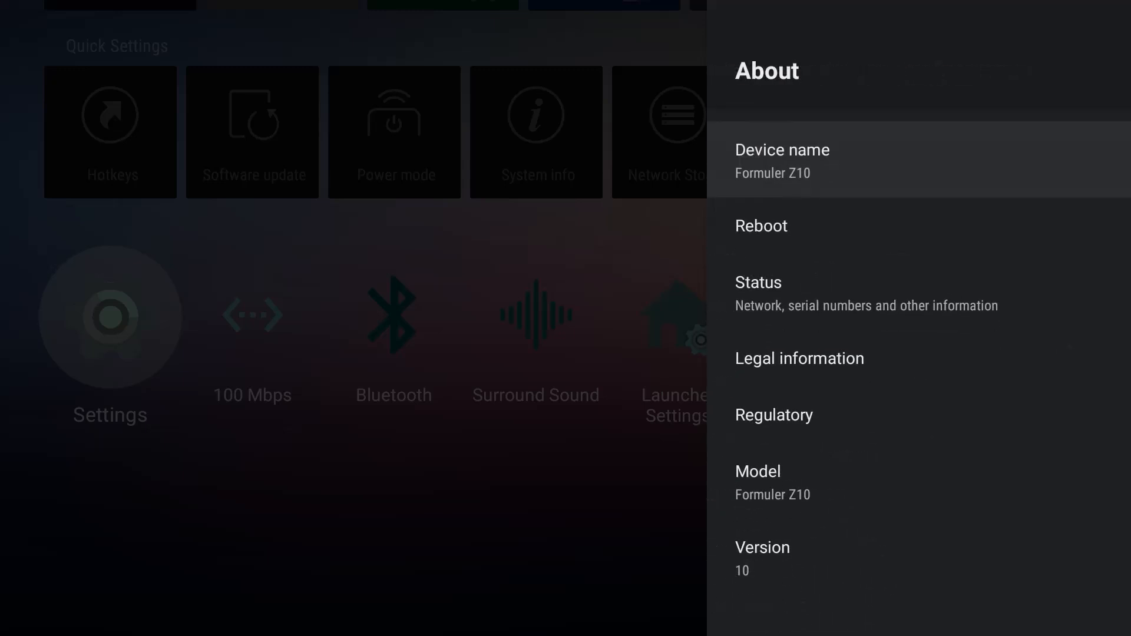
scroll(down, 3)
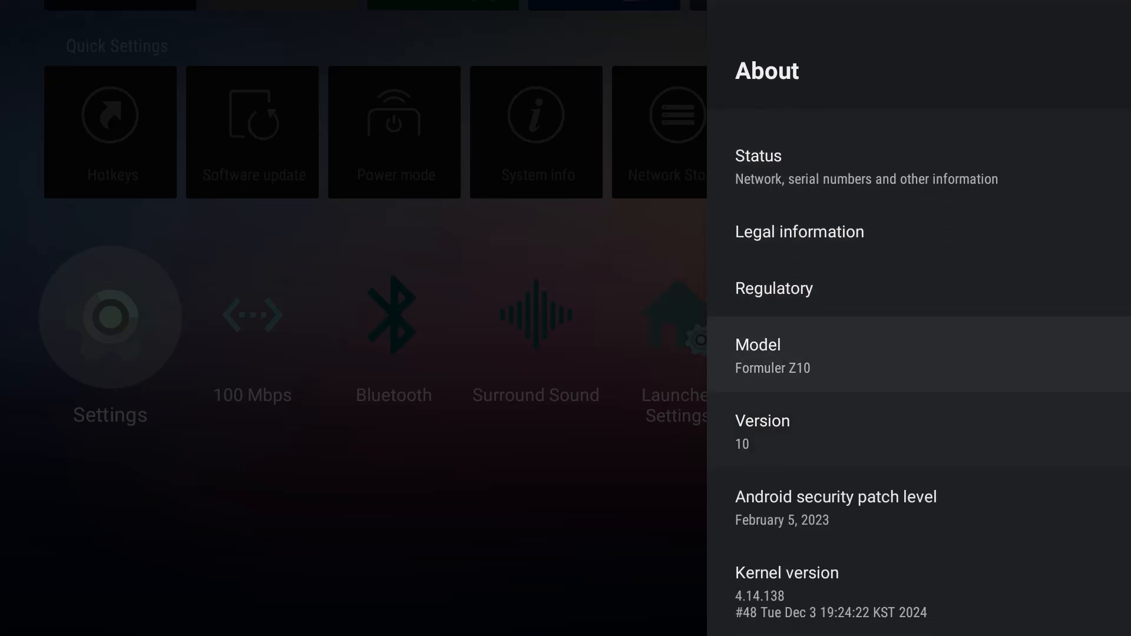
scroll(down, 3)
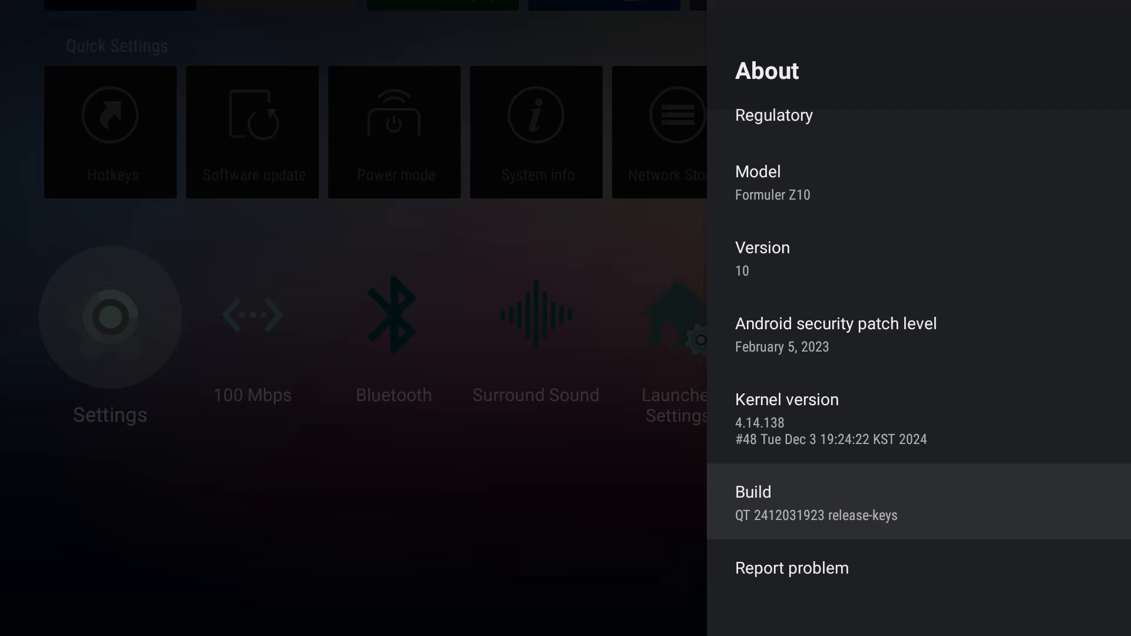
key(Back)
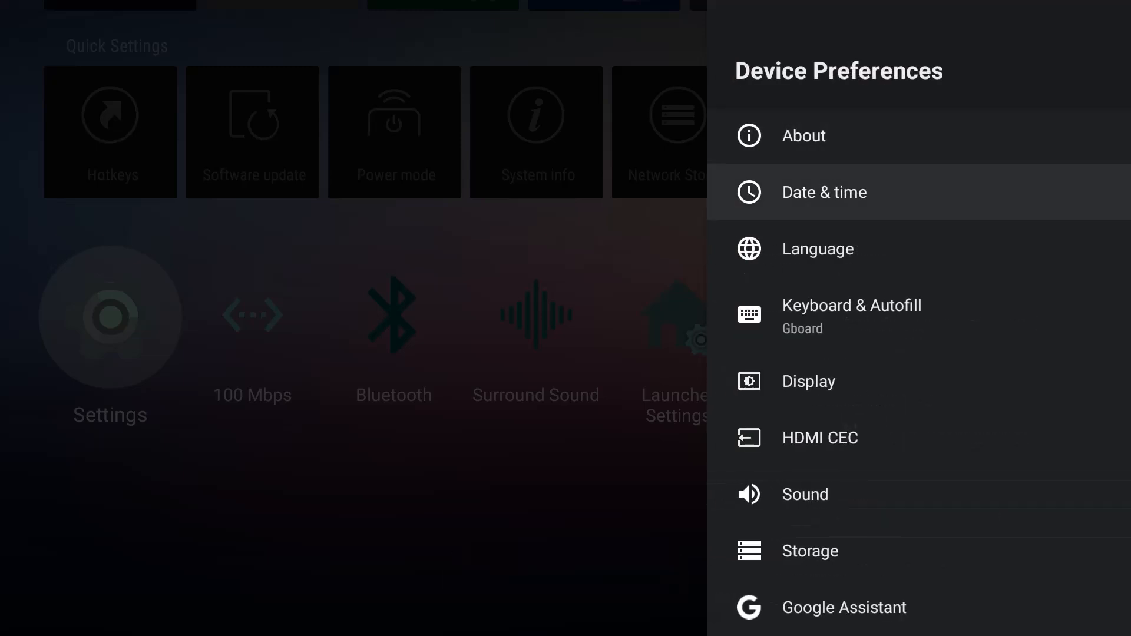
In Developer options, toggle Picture color mode on then off and reach USB debugging
scroll(down, 3)
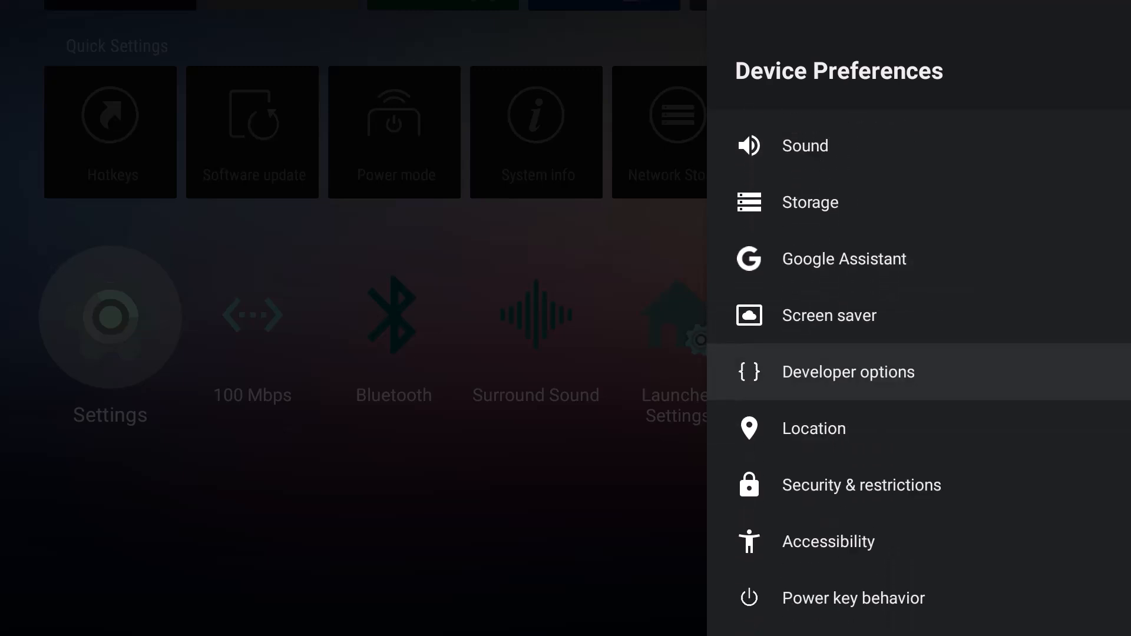
click(849, 371)
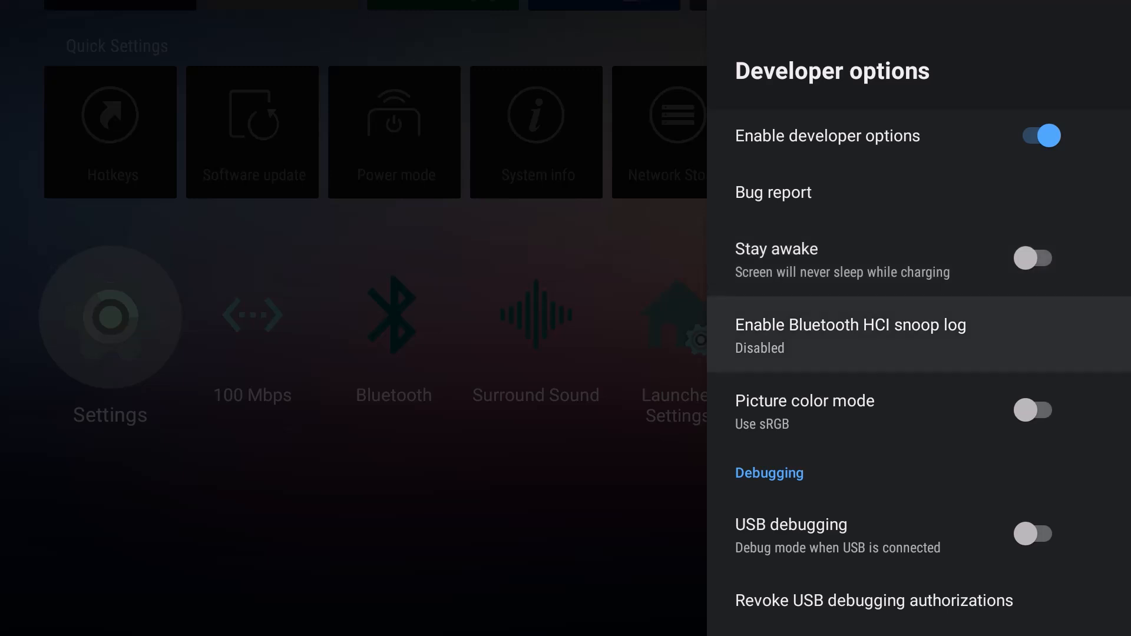
scroll(down, 3)
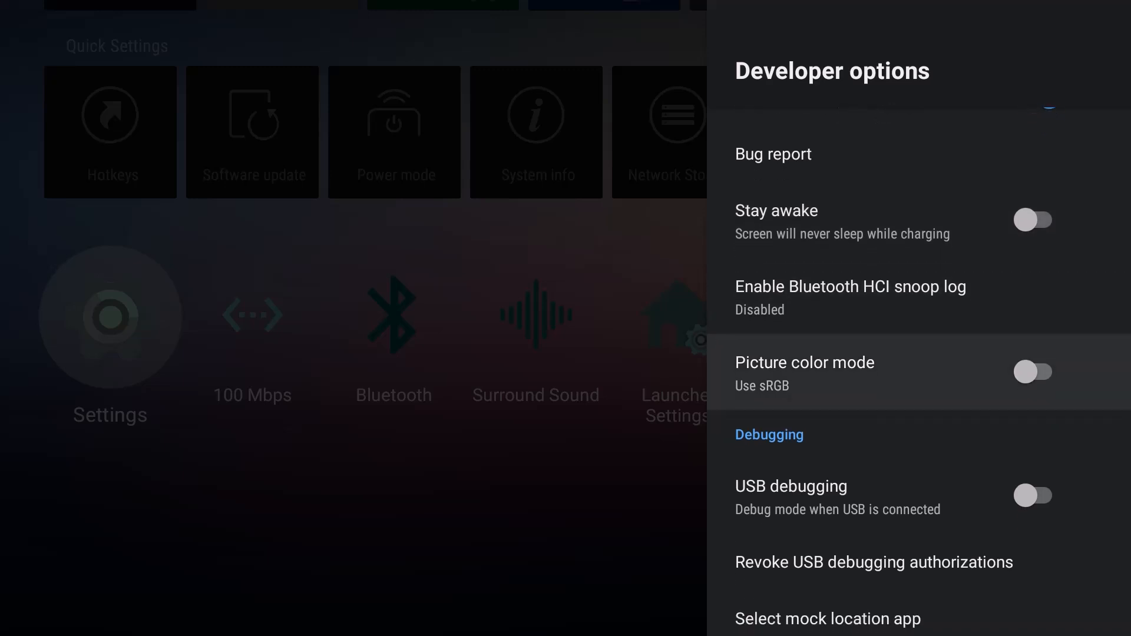
click(1034, 371)
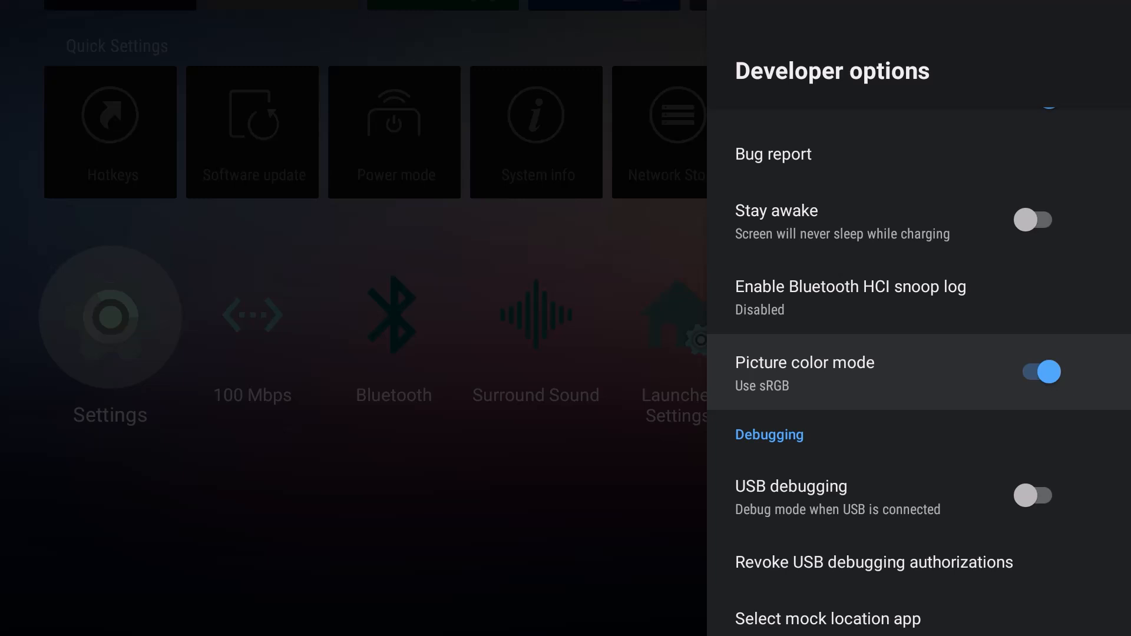
click(1035, 371)
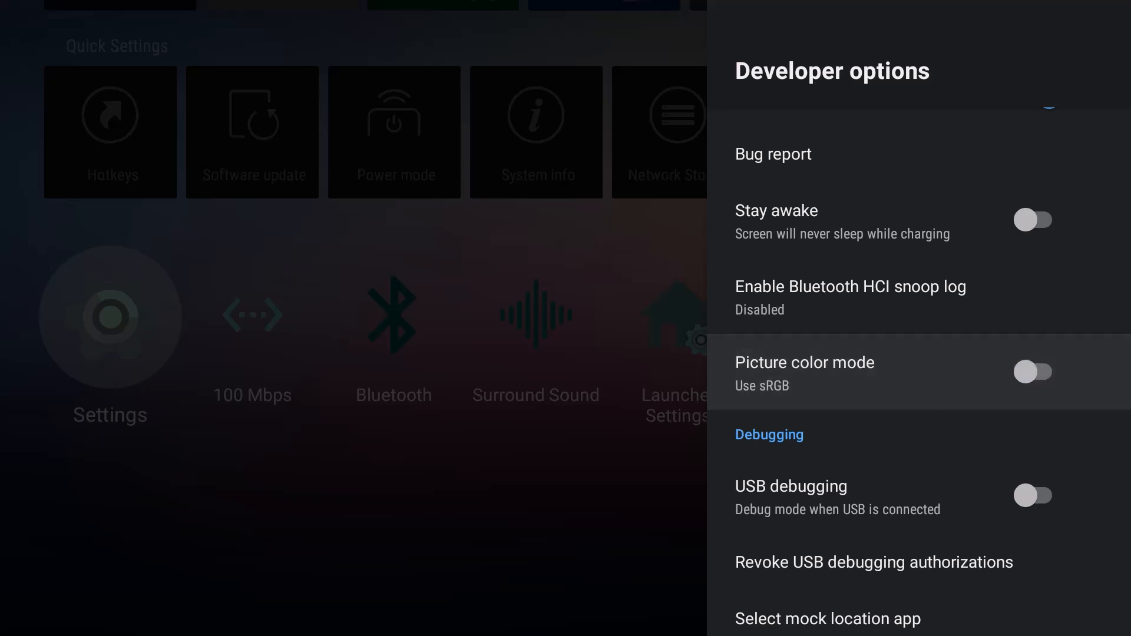
scroll(down, 3)
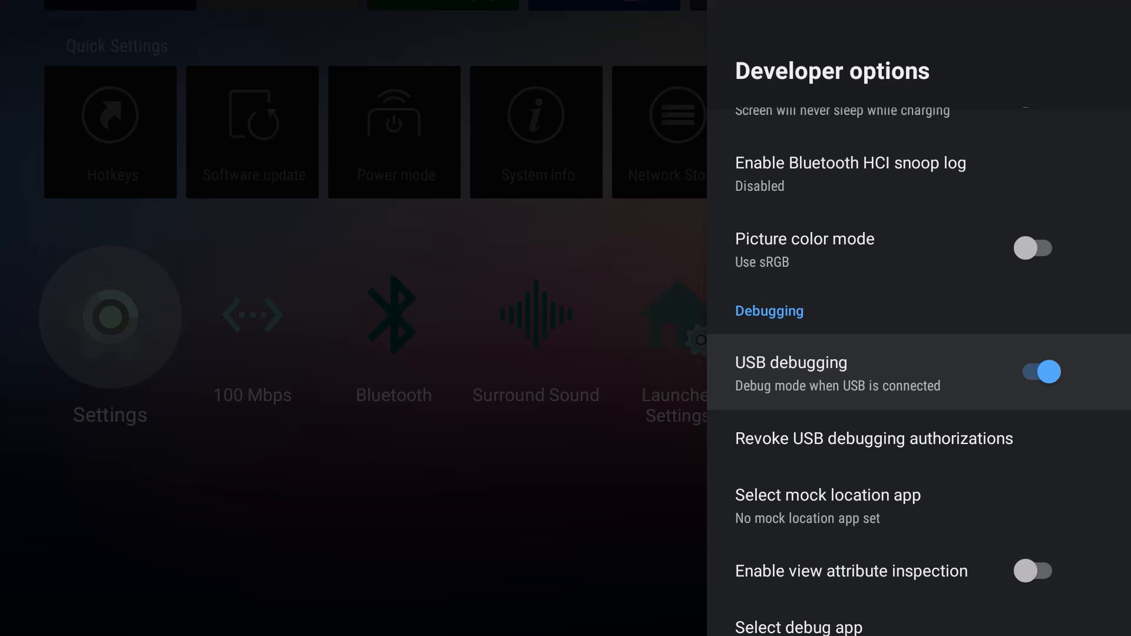
scroll(down, 3)
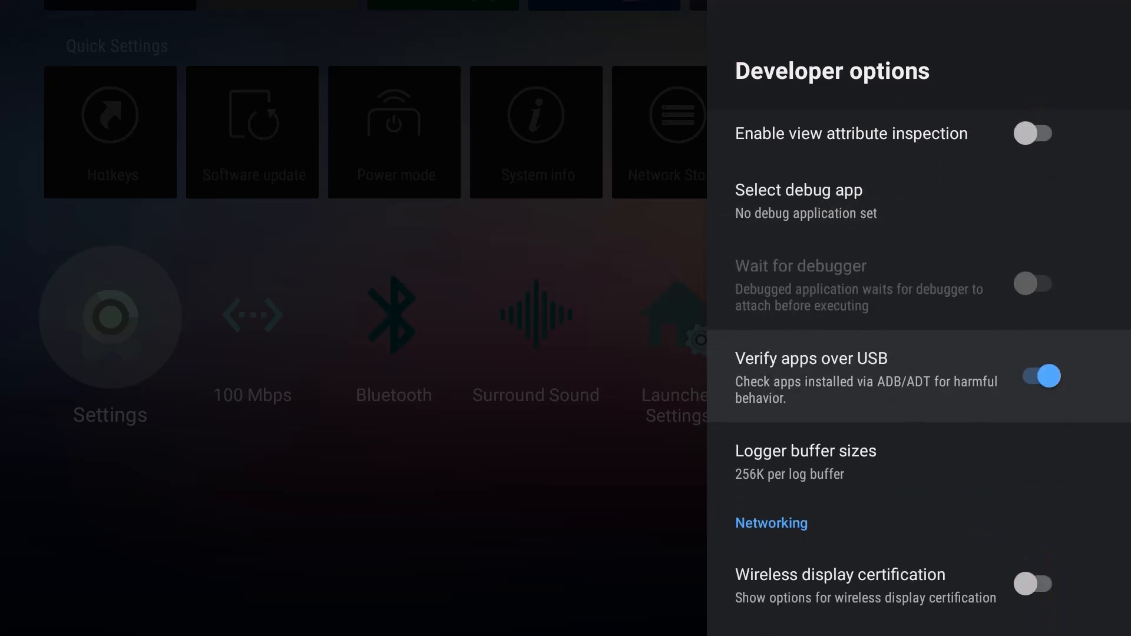
Set window, transition and animator duration scales to .5x
scroll(down, 3)
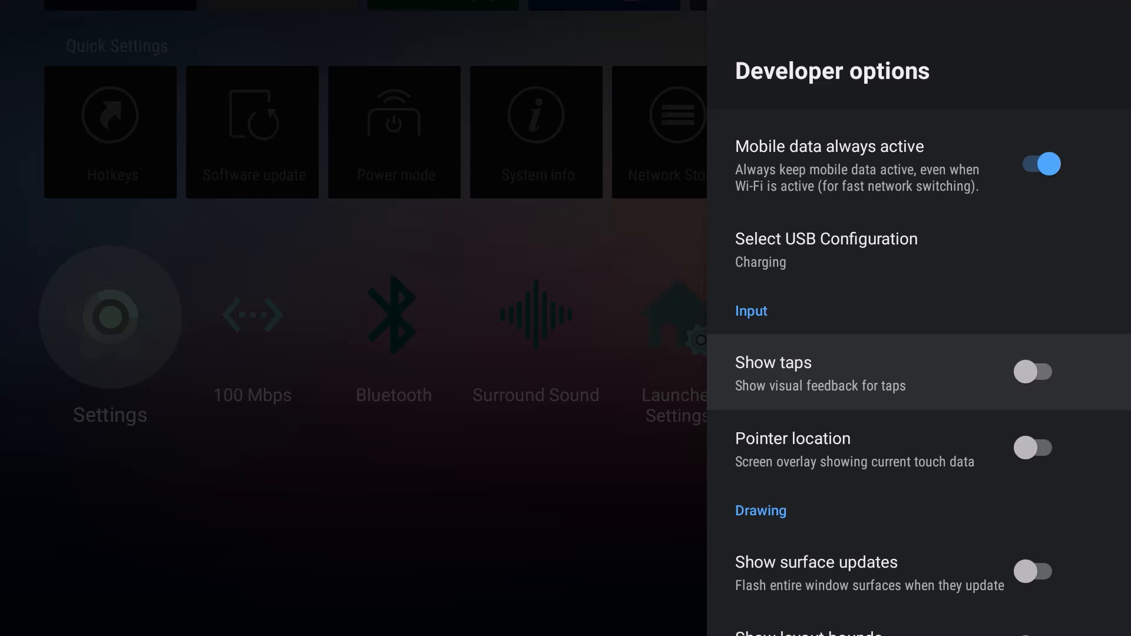
scroll(down, 3)
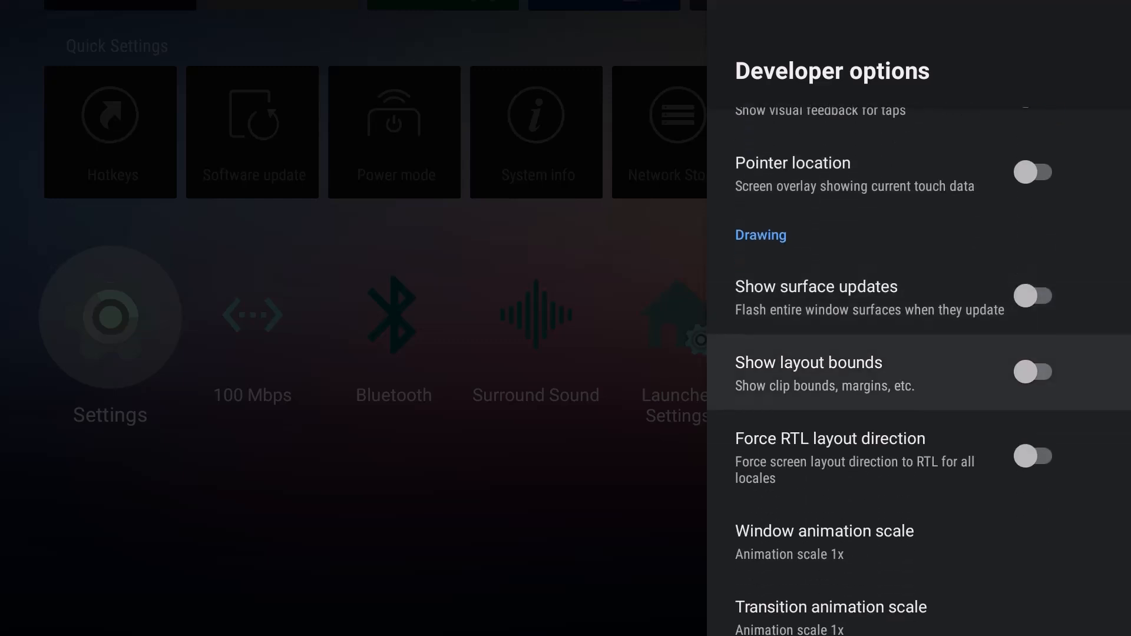
scroll(down, 3)
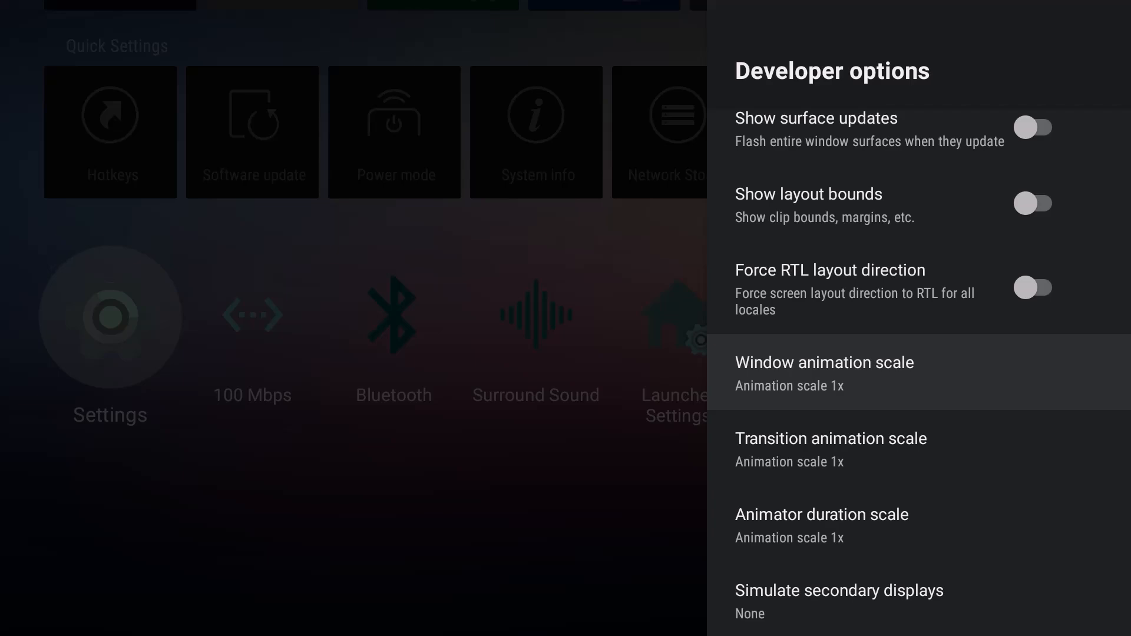
click(824, 372)
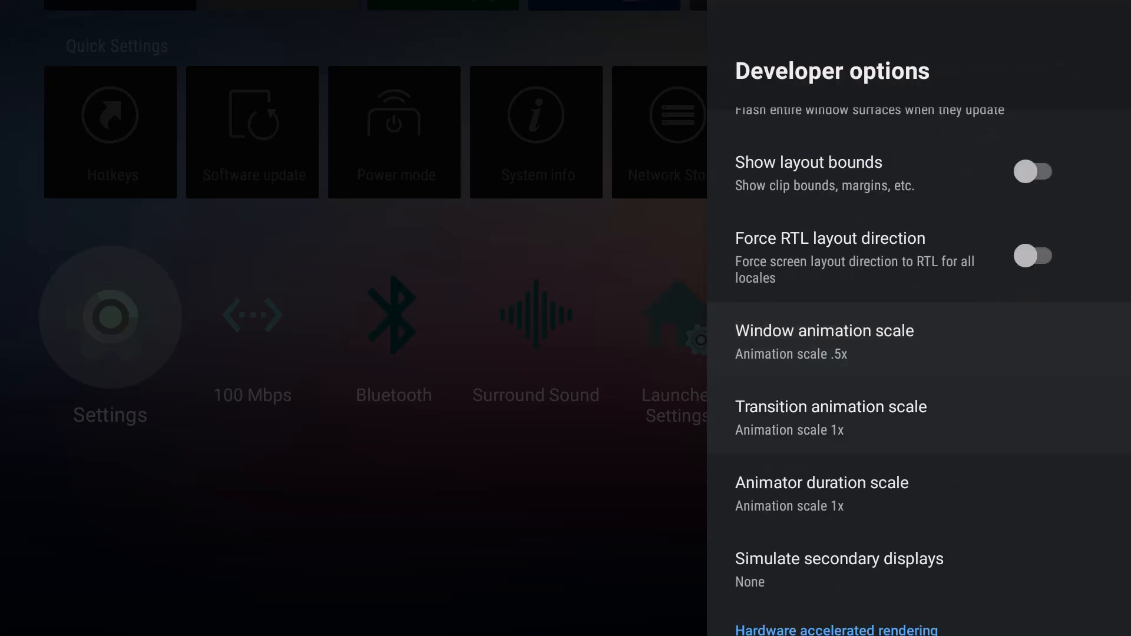
click(830, 415)
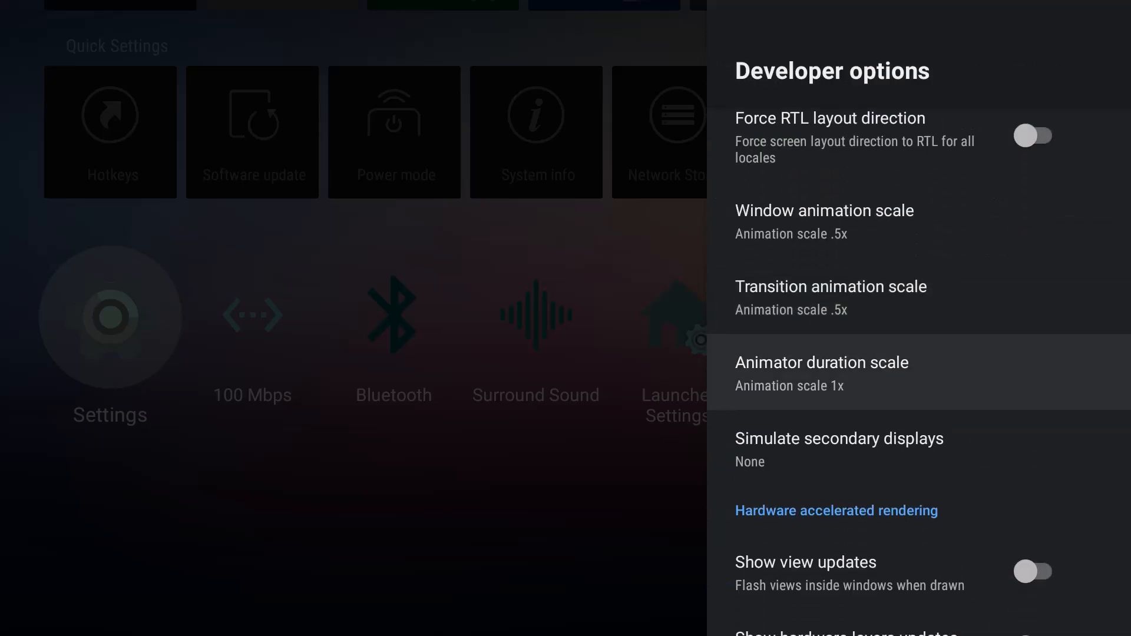
click(821, 374)
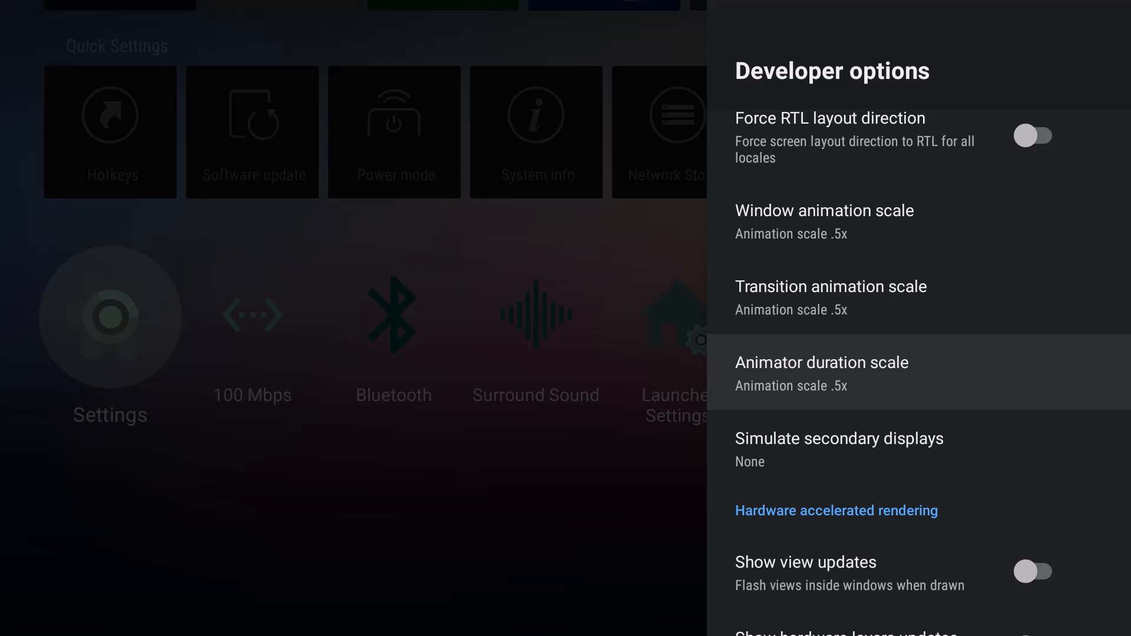
Turn on Force allow apps on external, then enter the vendor Others page
scroll(down, 3)
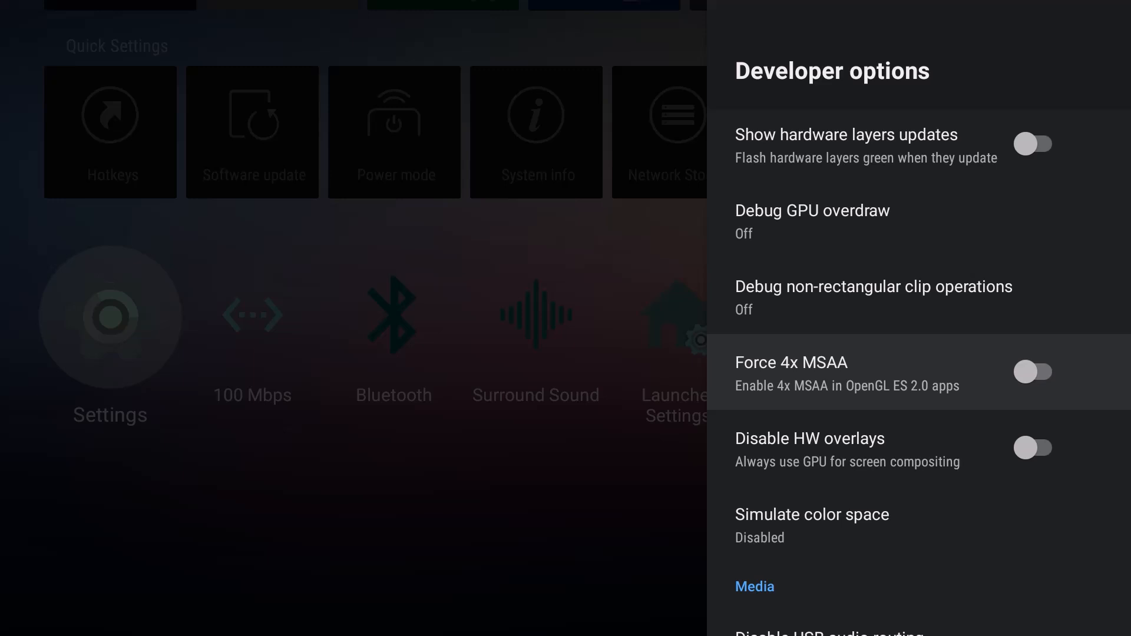
scroll(down, 3)
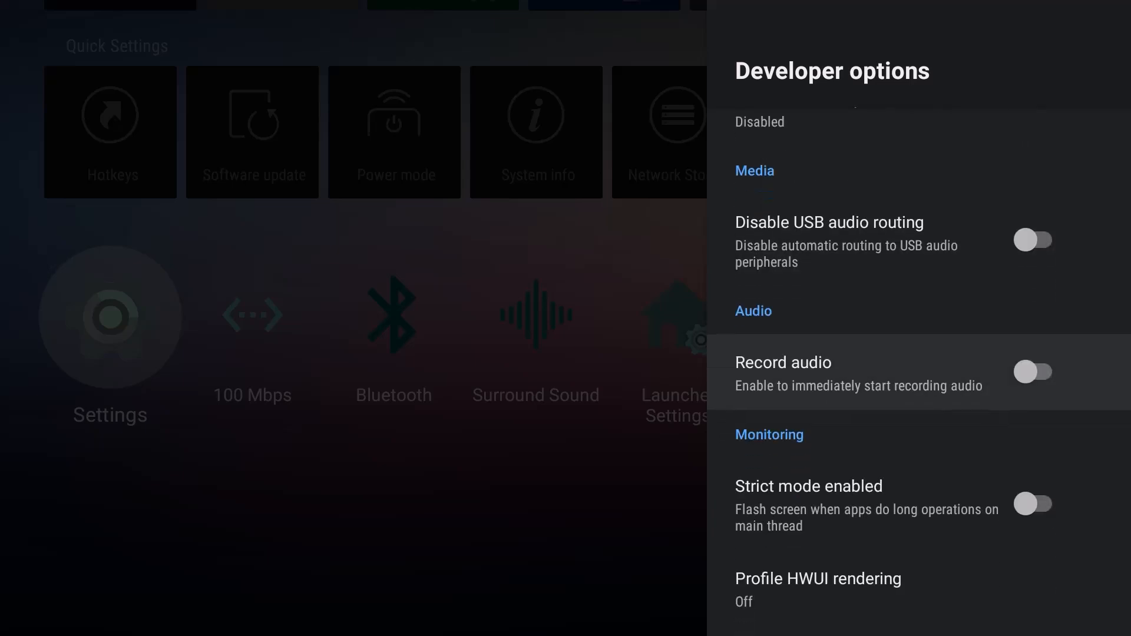
scroll(down, 3)
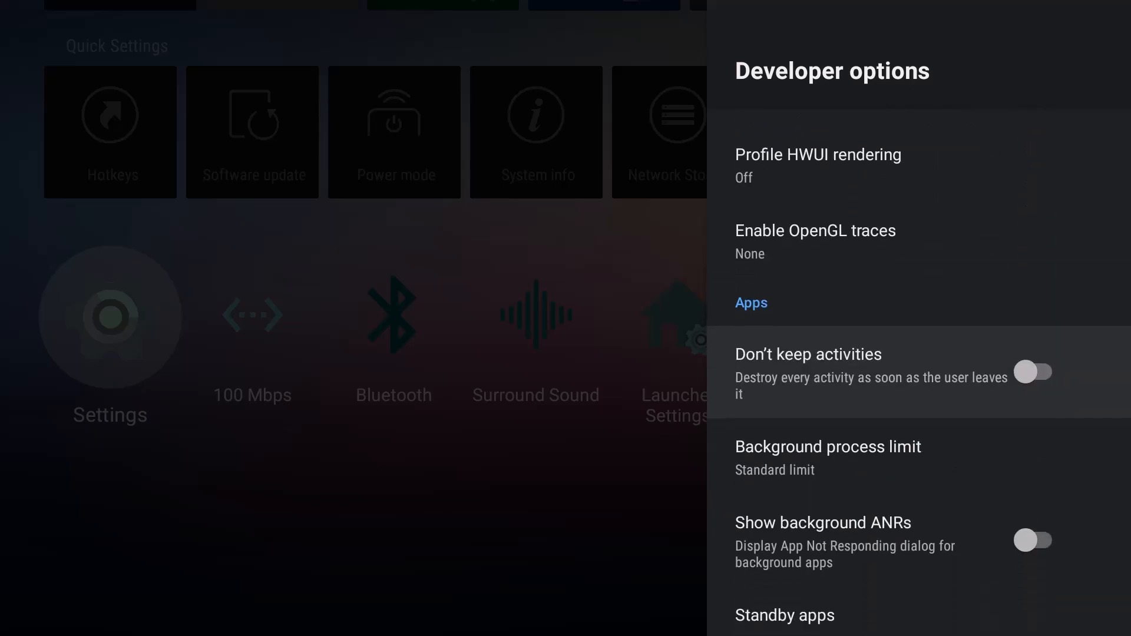
scroll(down, 3)
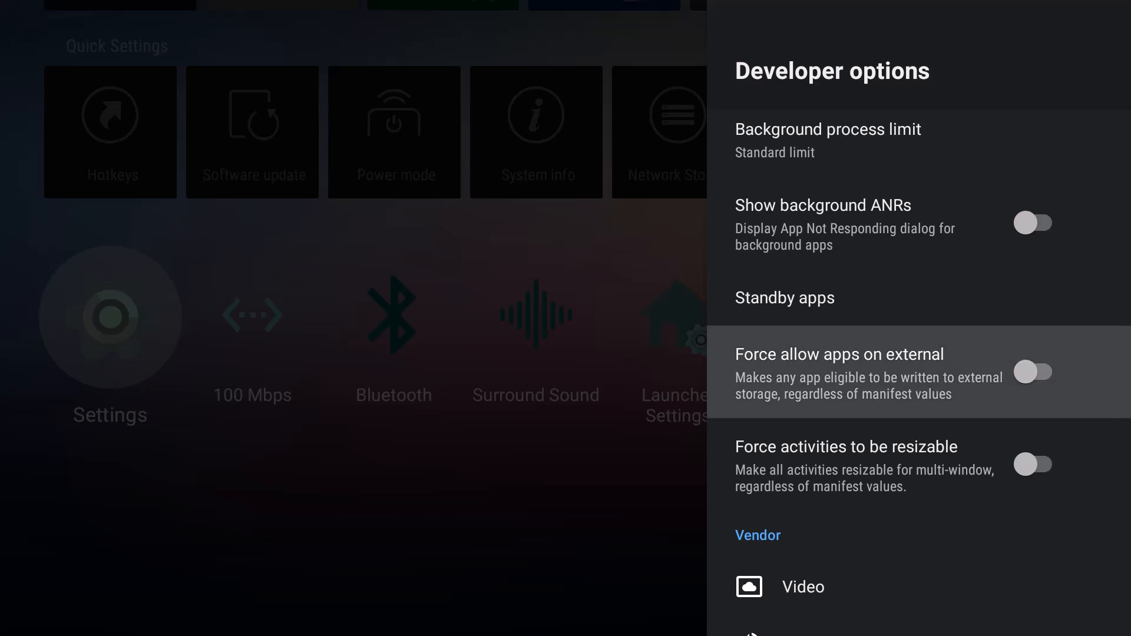
click(1034, 371)
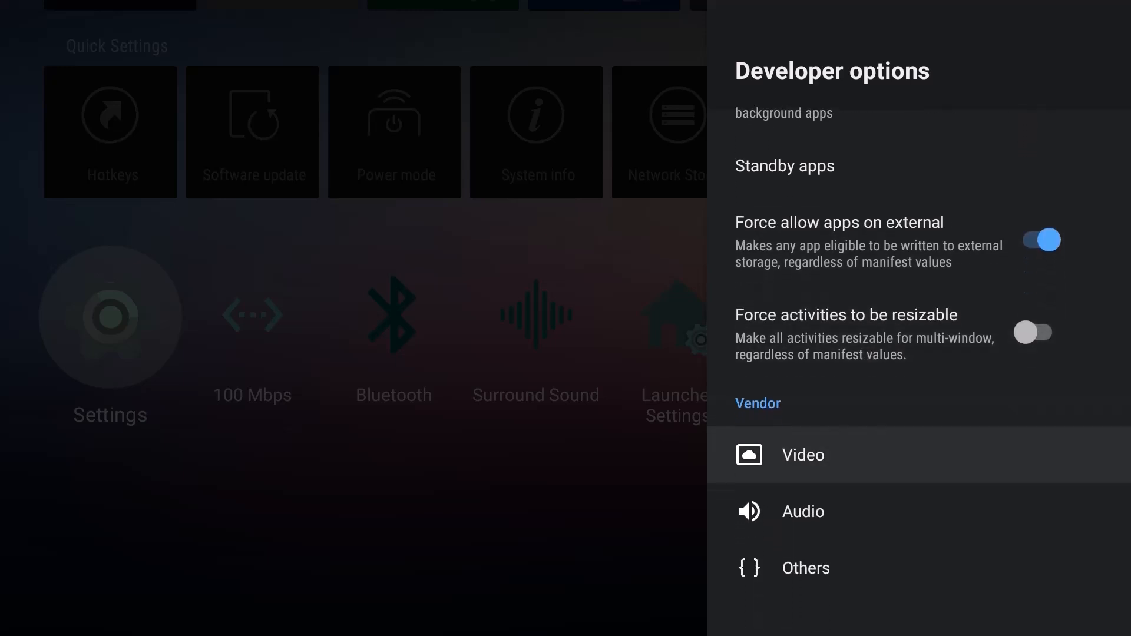
click(806, 568)
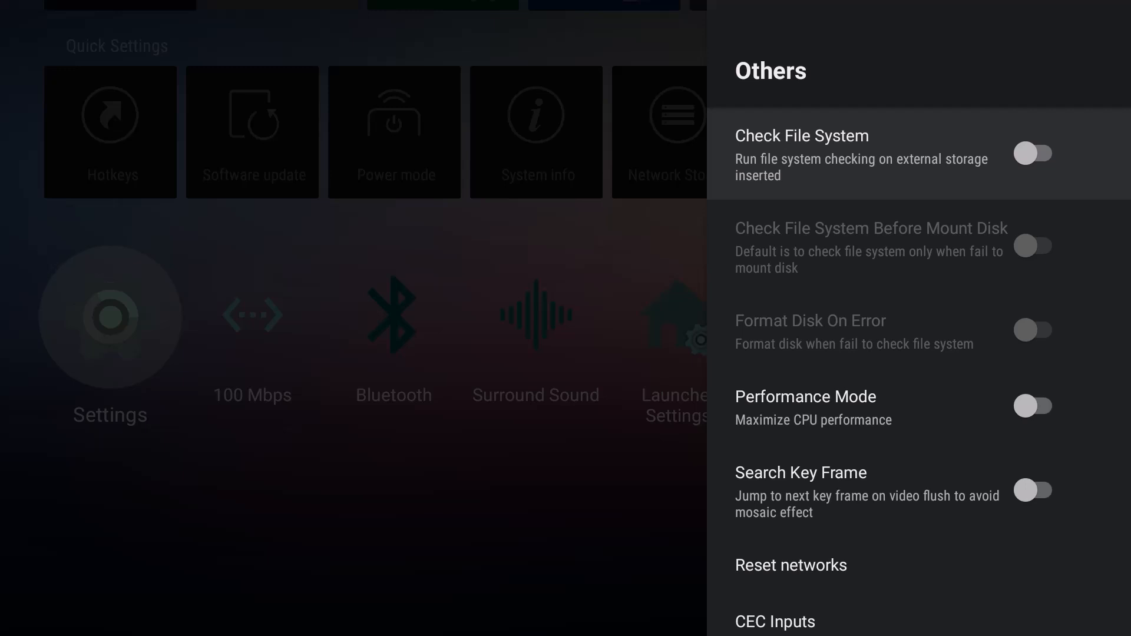
scroll(down, 3)
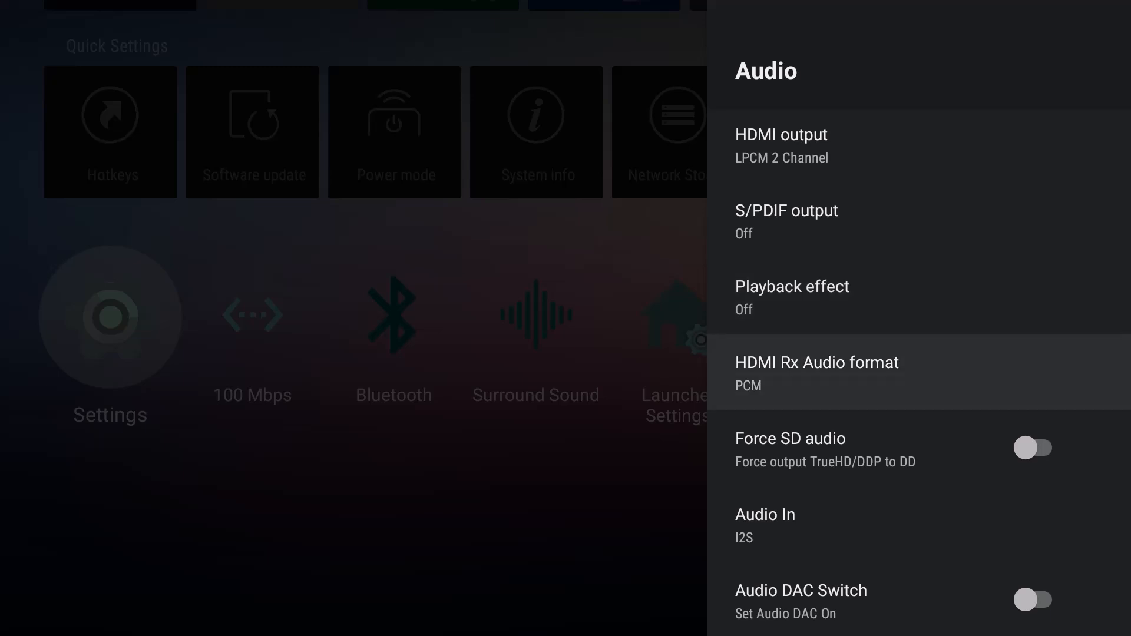
scroll(down, 3)
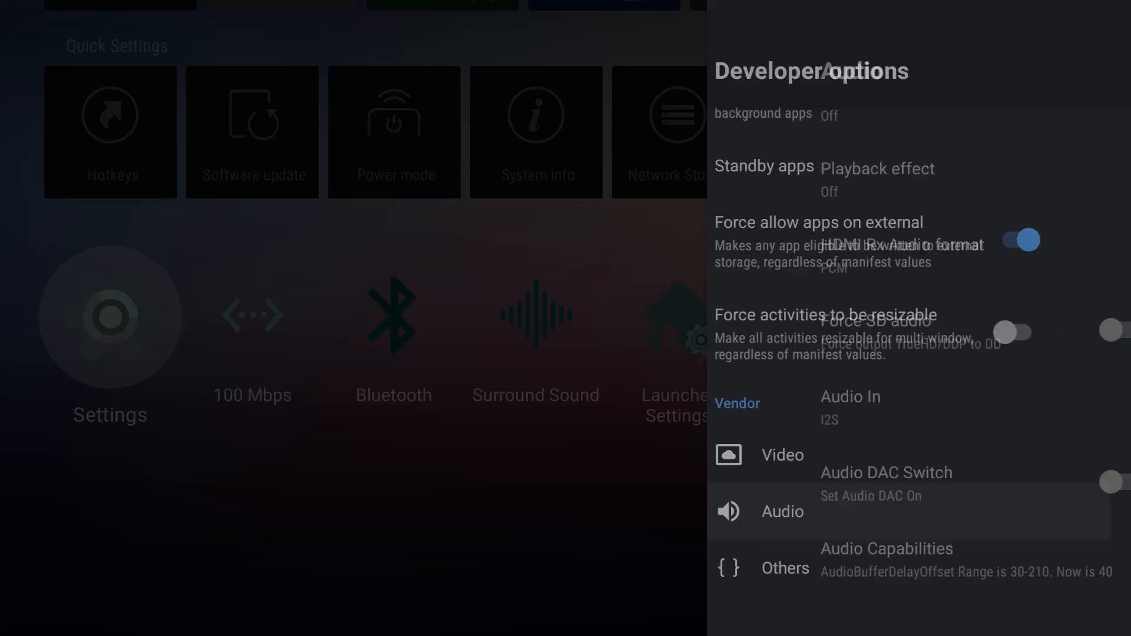
click(783, 455)
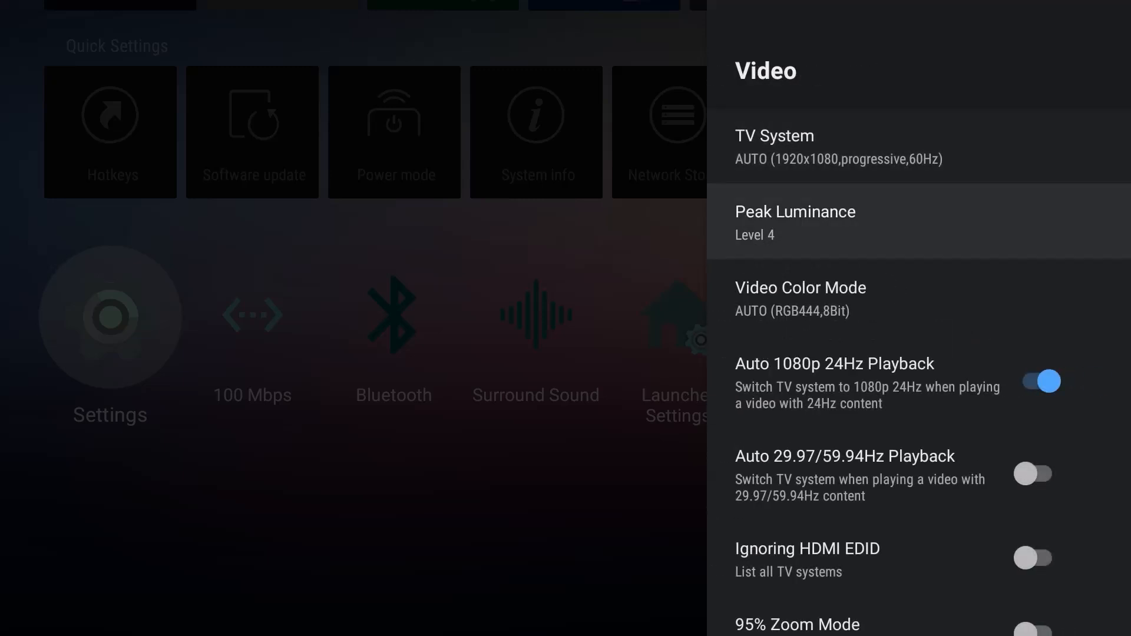
scroll(down, 3)
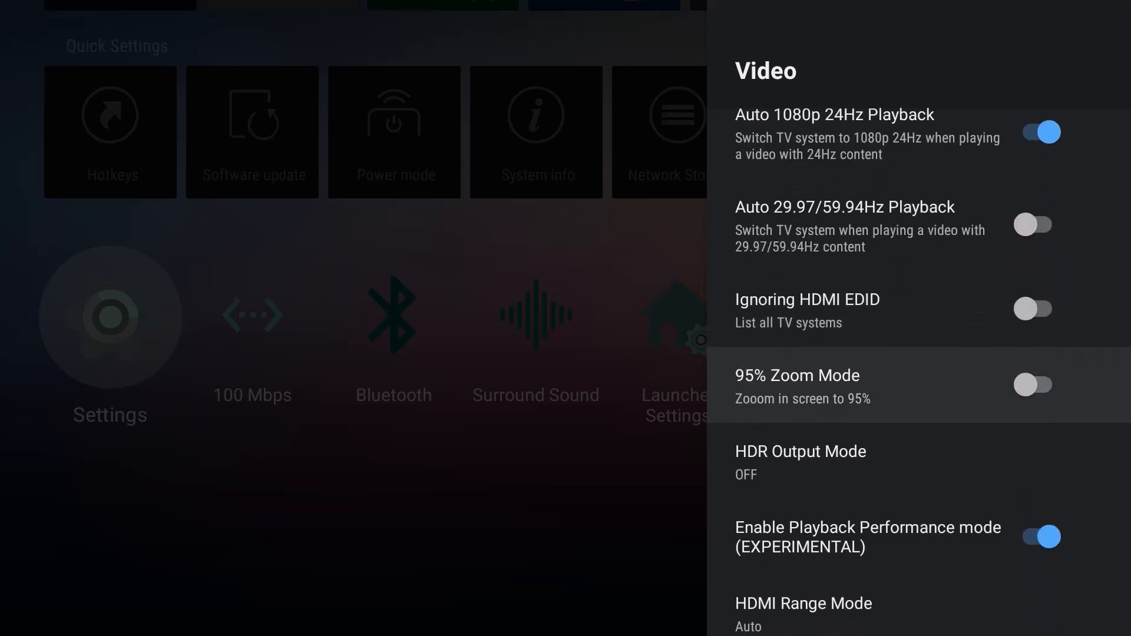
scroll(down, 3)
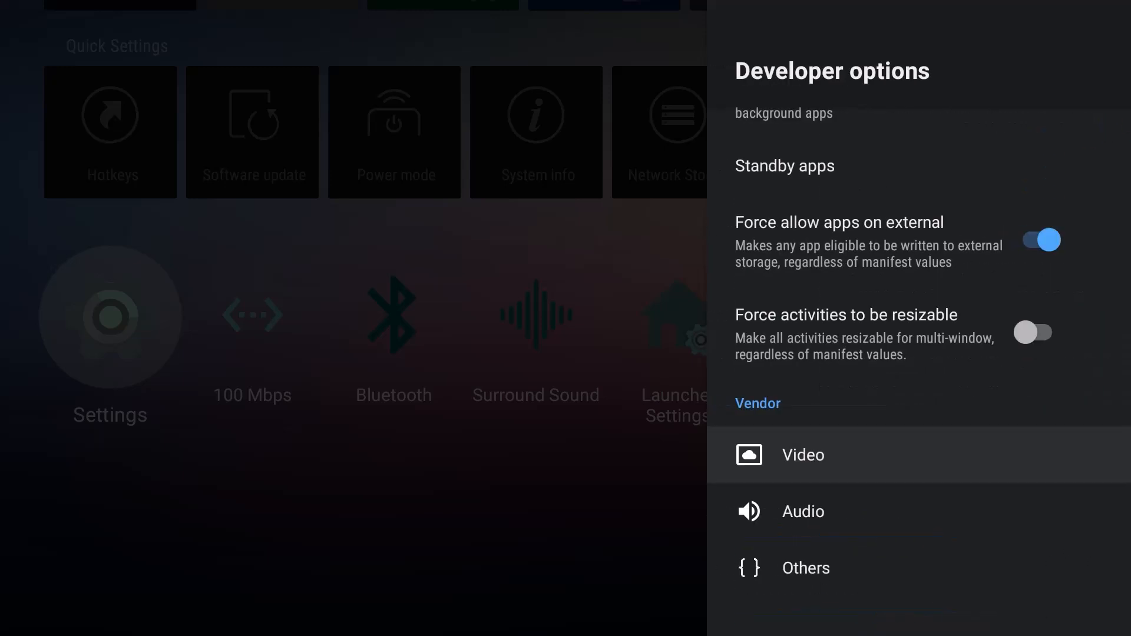
Open the HDMI CEC page from Device Preferences
key(Back)
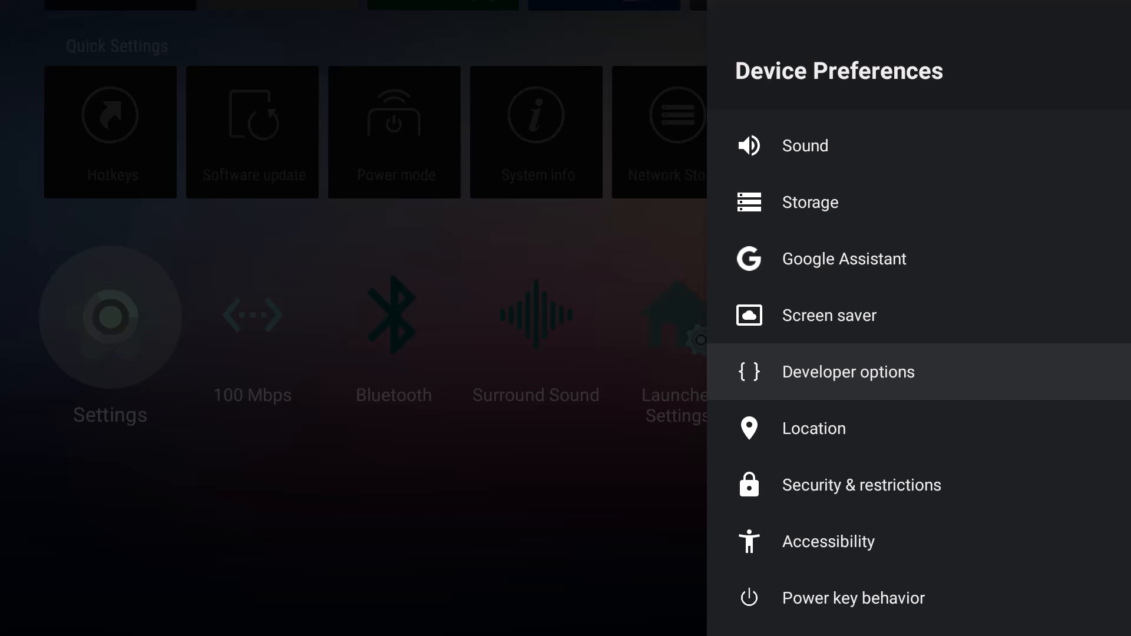
scroll(up, 3)
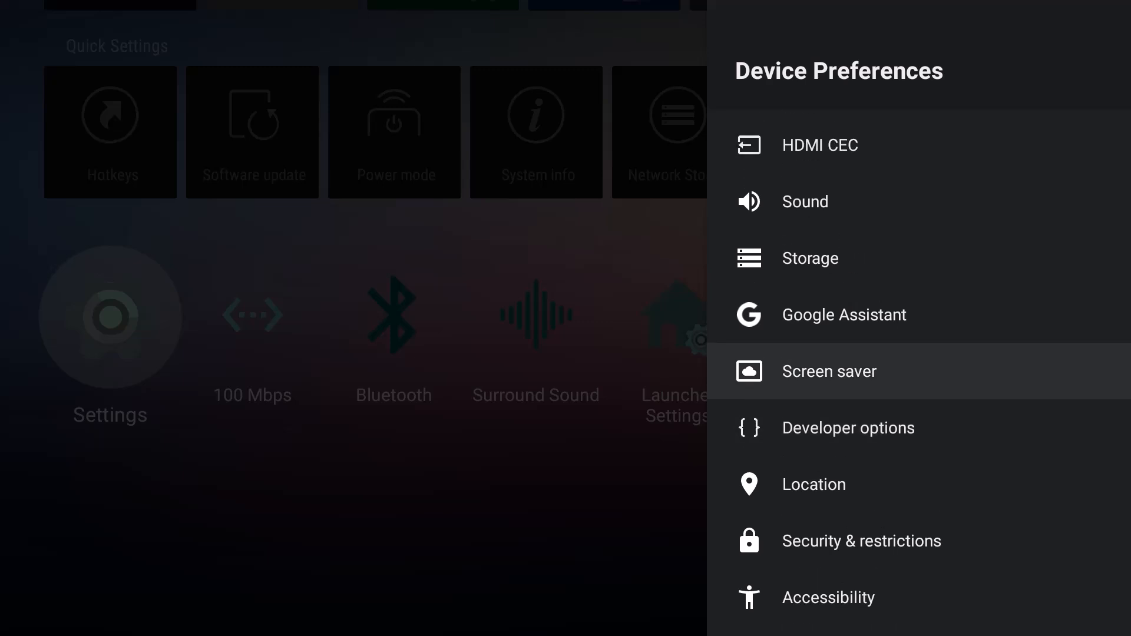
scroll(up, 3)
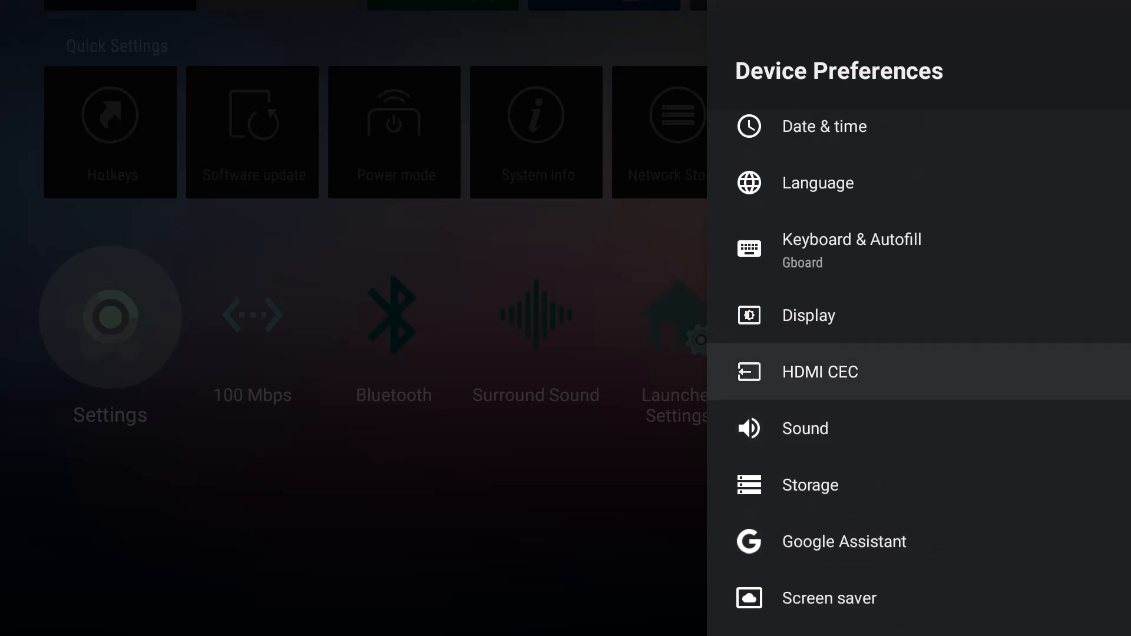
click(819, 371)
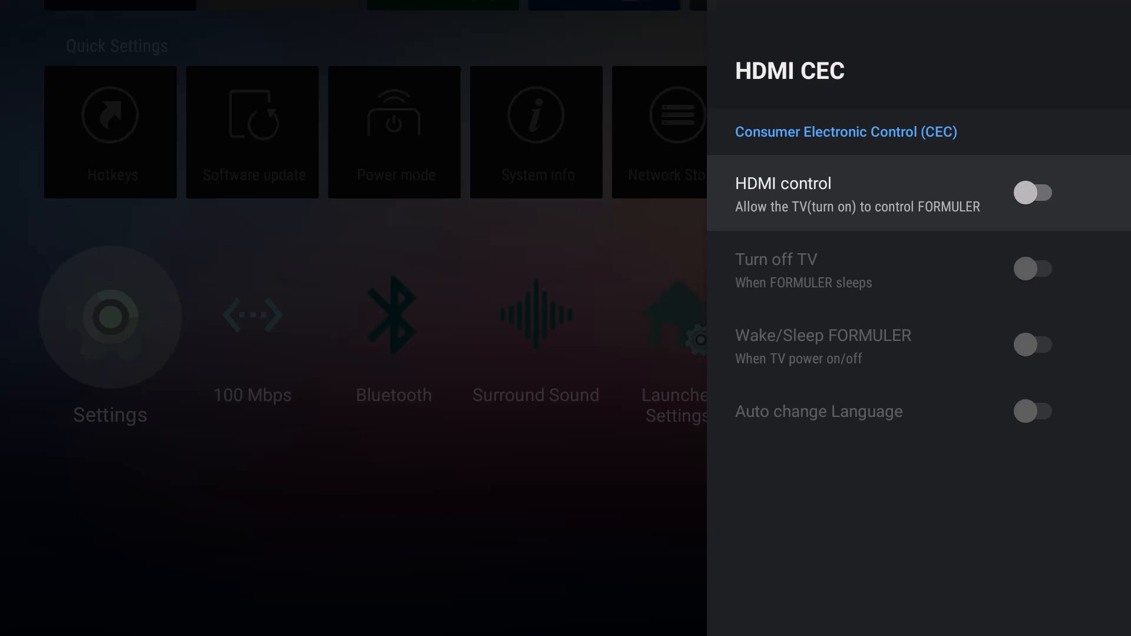
Turn on HDMI control and Auto change Language so all HDMI CEC options are on
click(1034, 192)
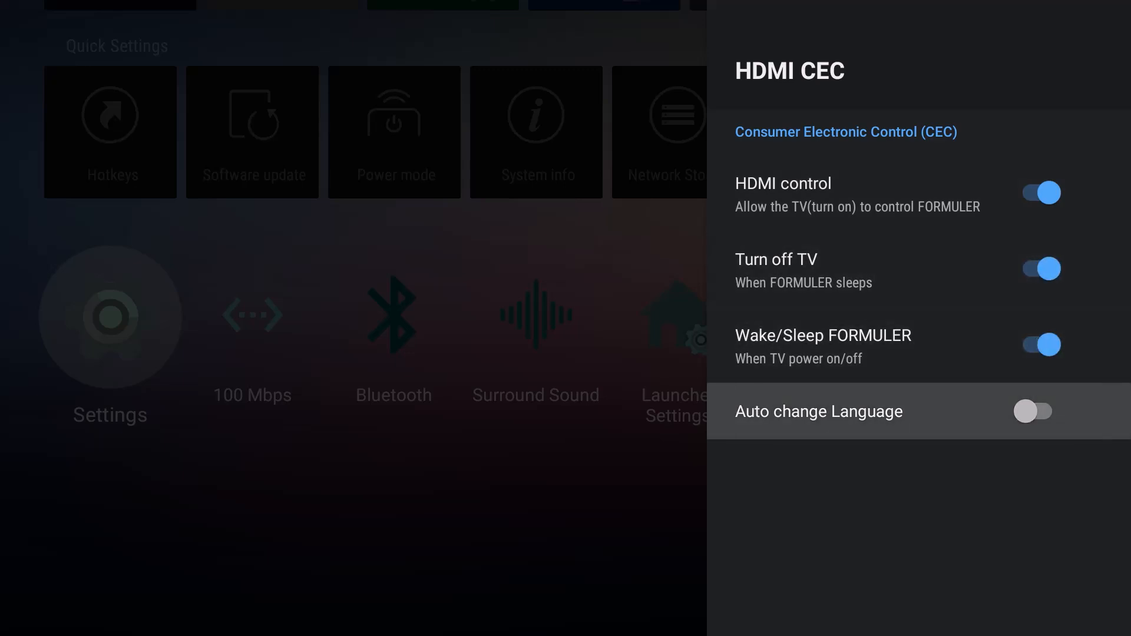
click(1033, 411)
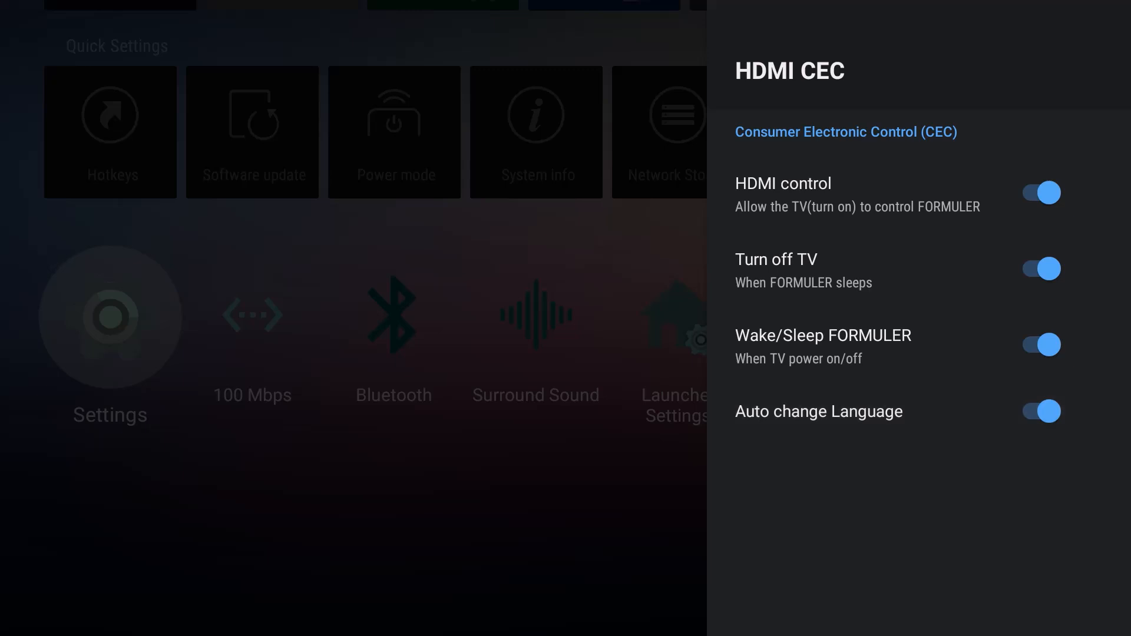
Set Display HDR Output Mode to Adaptive and keep the new setting
key(Back)
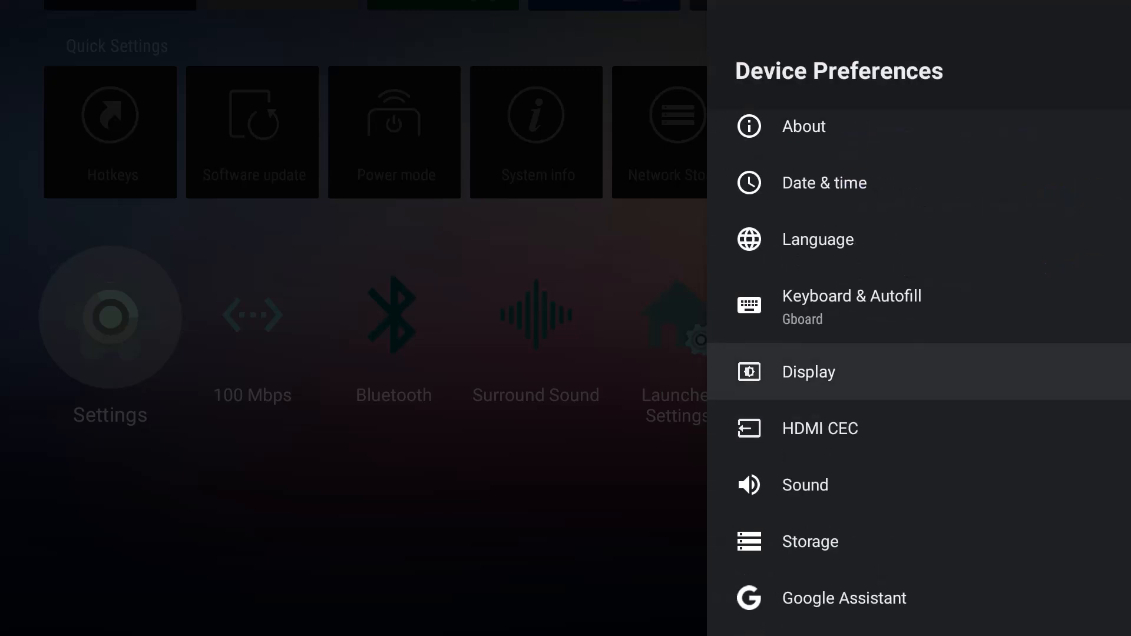
click(808, 371)
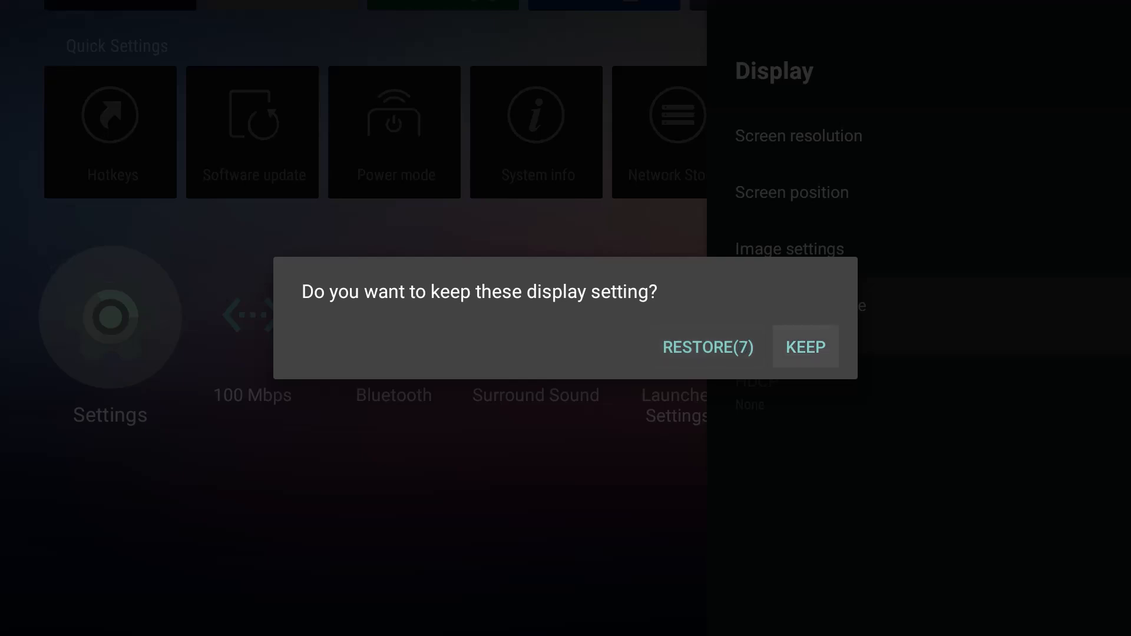
click(805, 346)
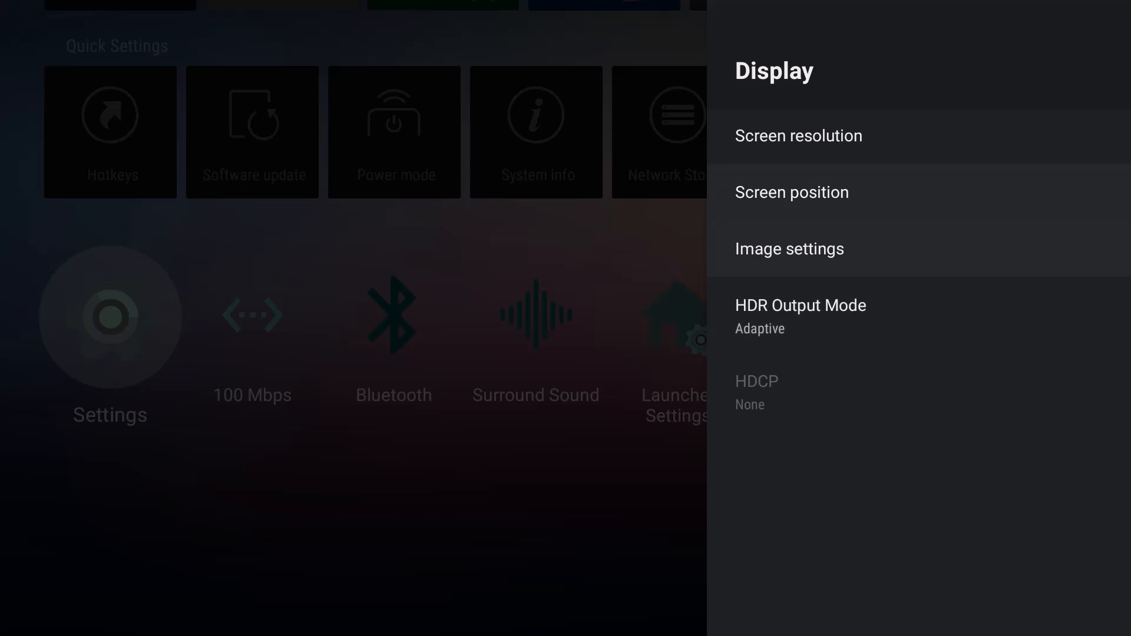
Check Screen resolution, showing Display Mode AUTO 1080p 60Hz
click(799, 136)
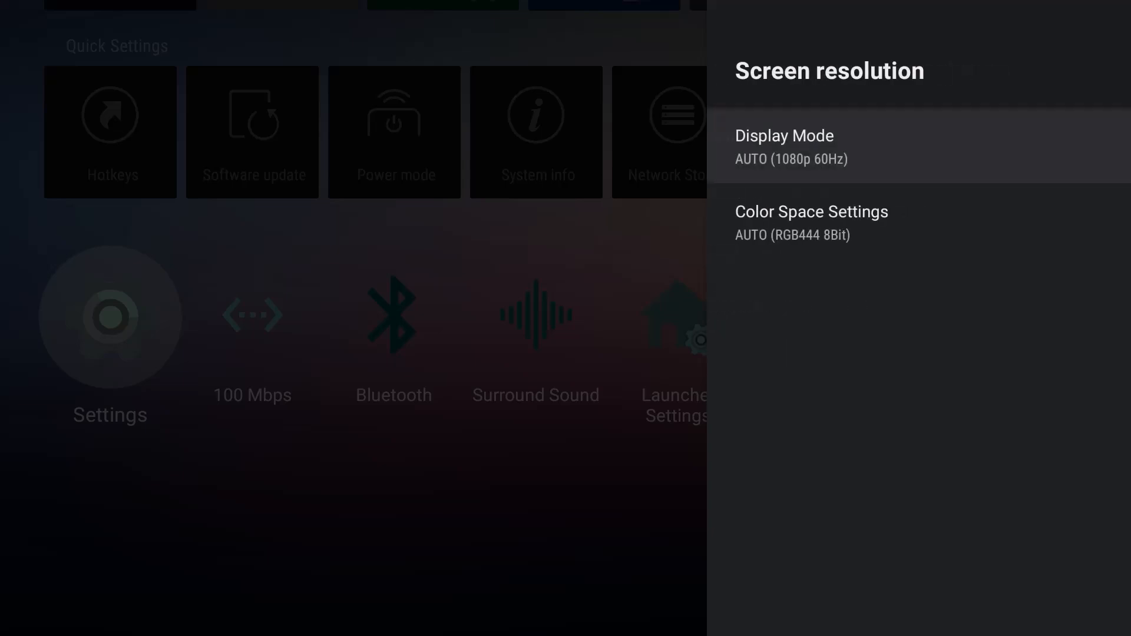
key(Back)
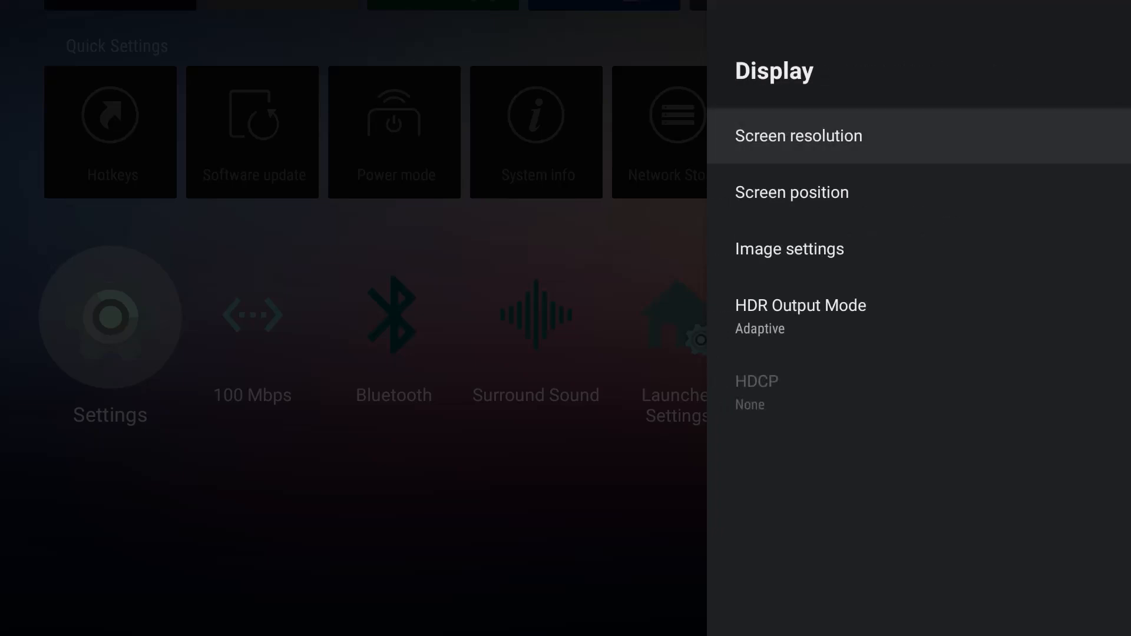
click(799, 135)
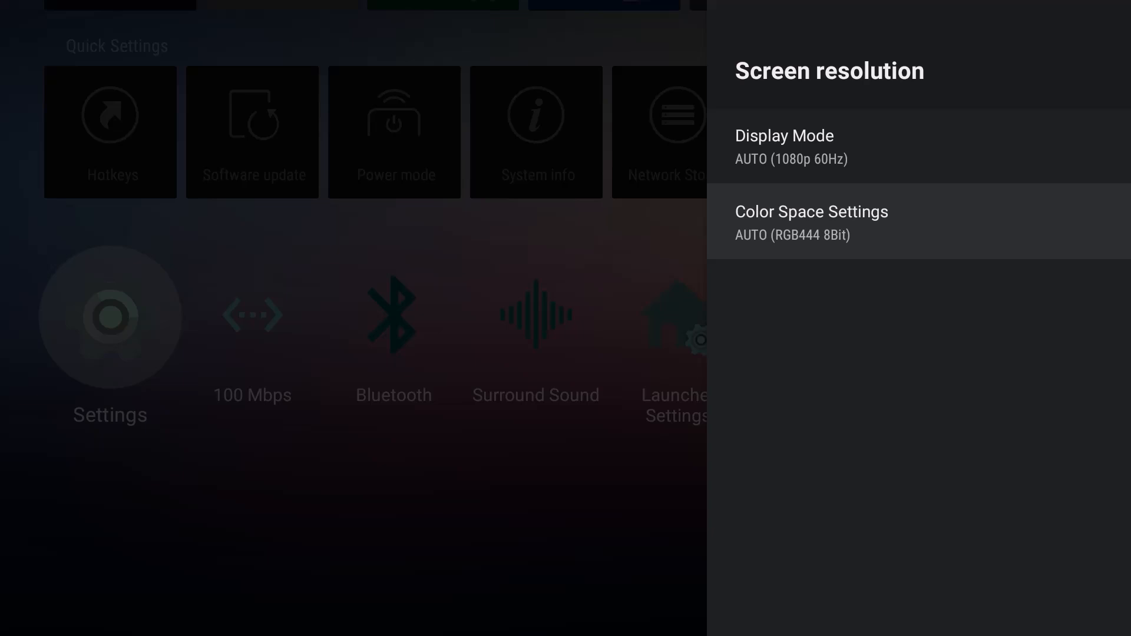
key(Back)
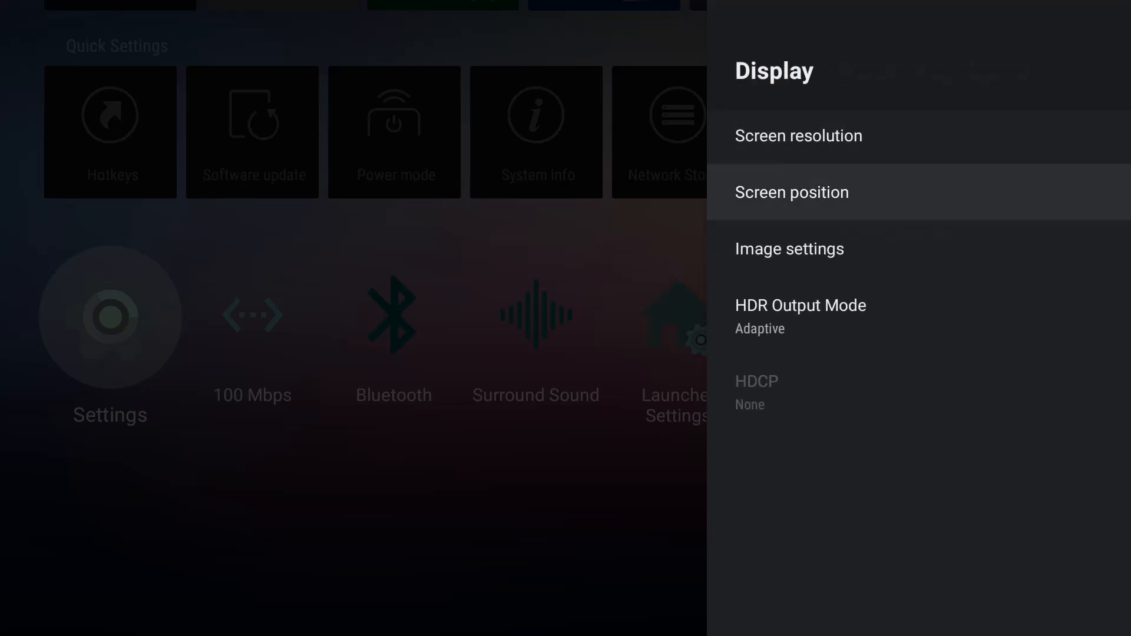
View Screen position and its Zoom in adjustment showing 100% scaling
click(791, 192)
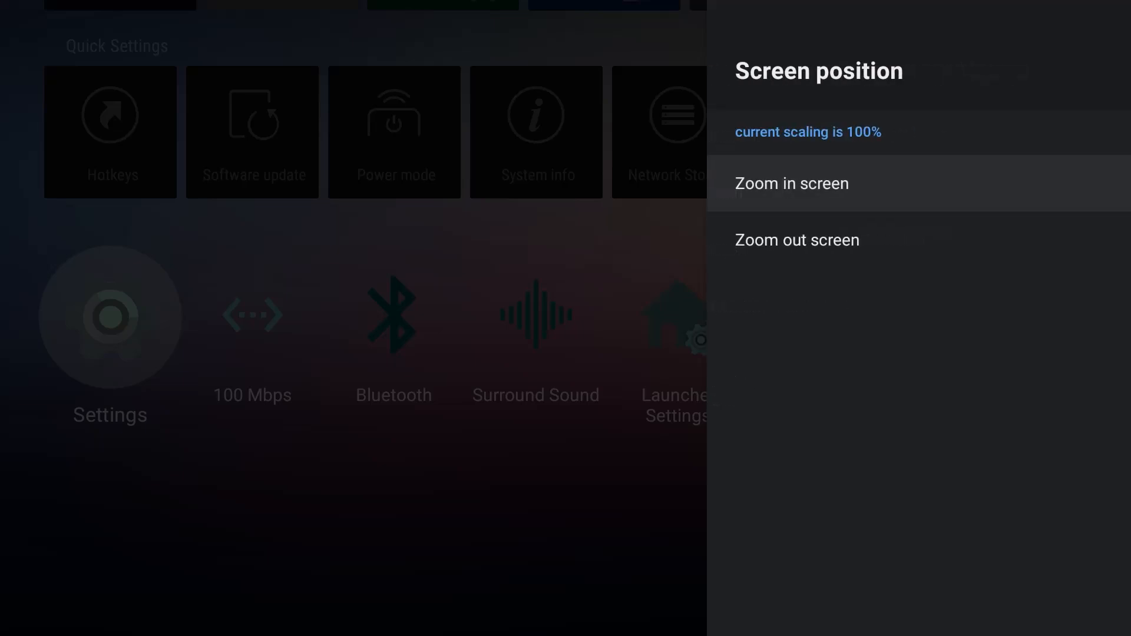
click(795, 240)
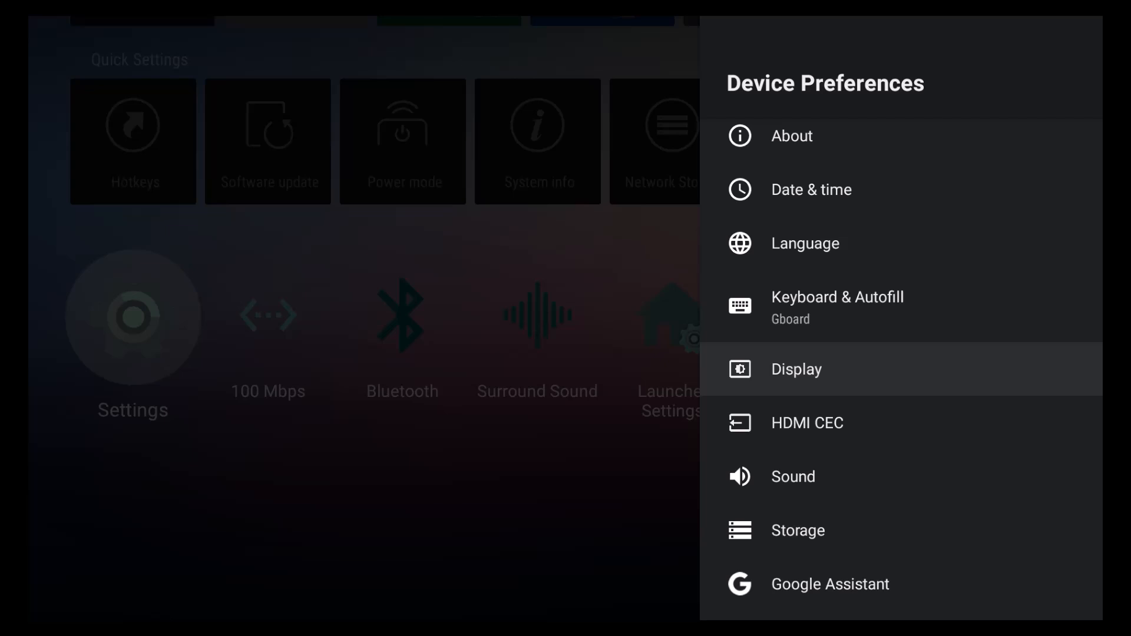
Return to the main Settings menu and open the Apps section
key(Back)
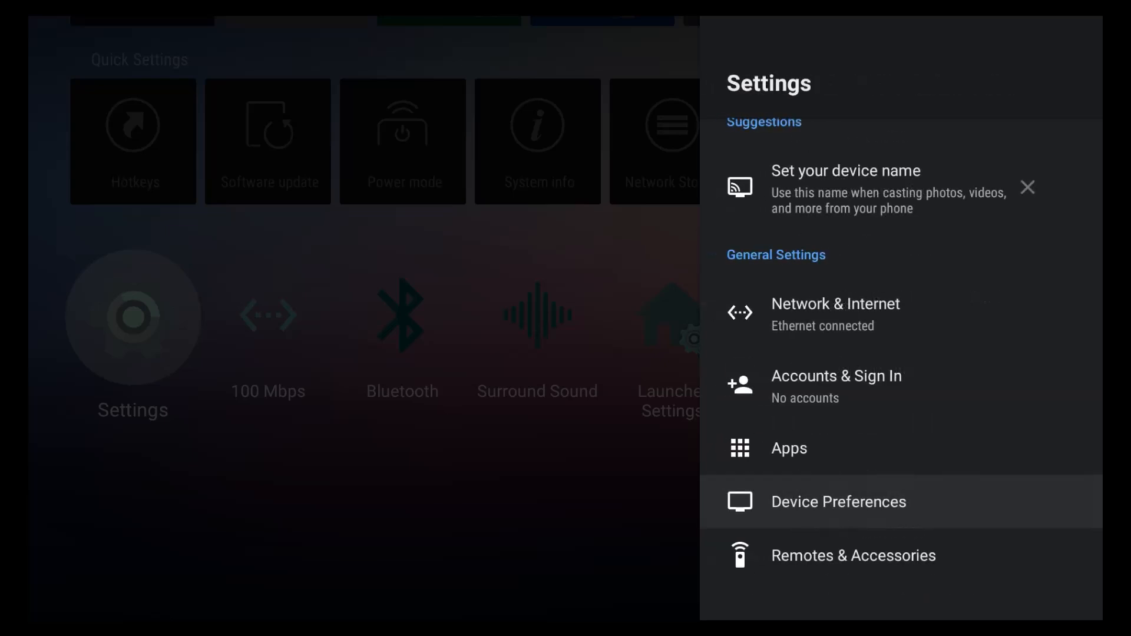
click(788, 448)
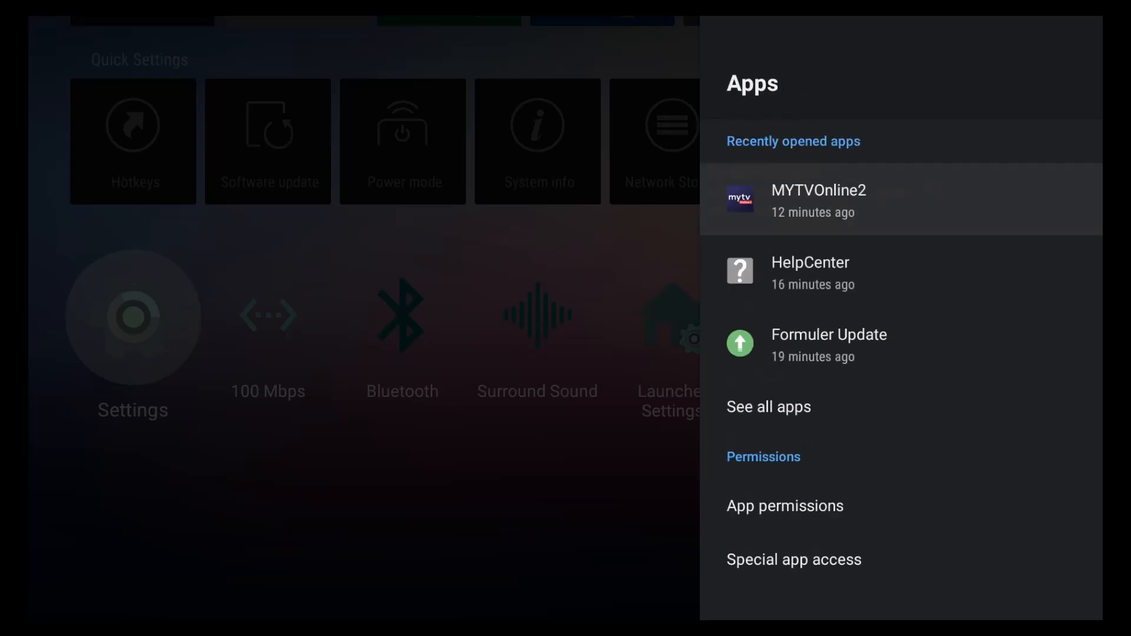